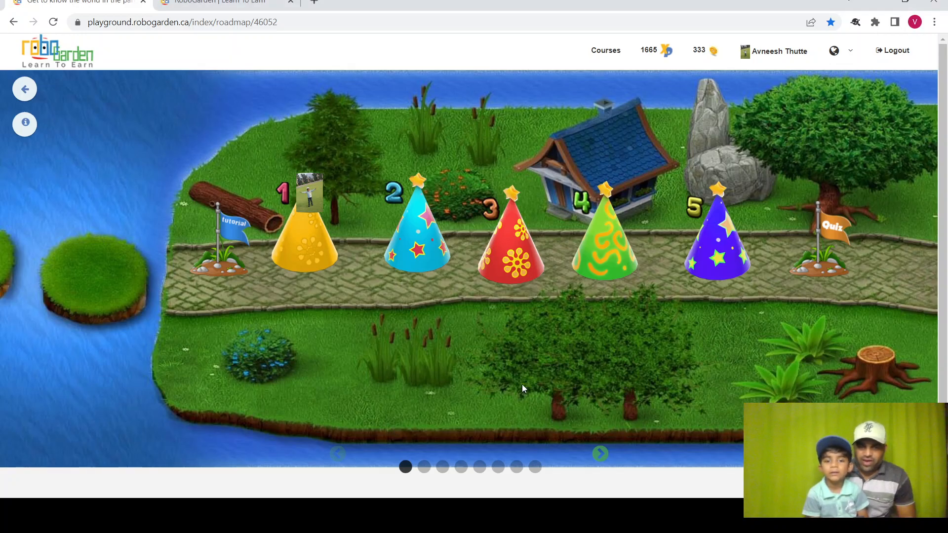
mouse_move(459, 378)
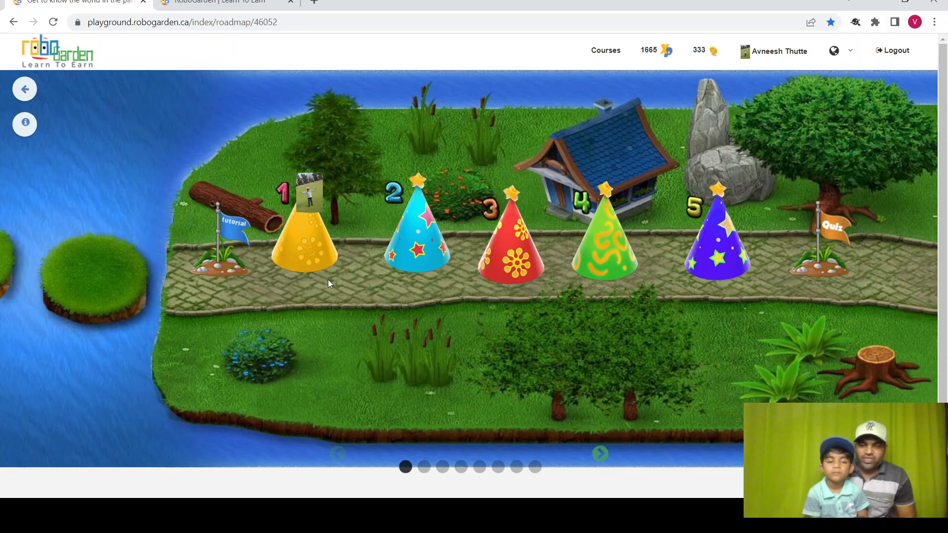
mouse_move(352, 285)
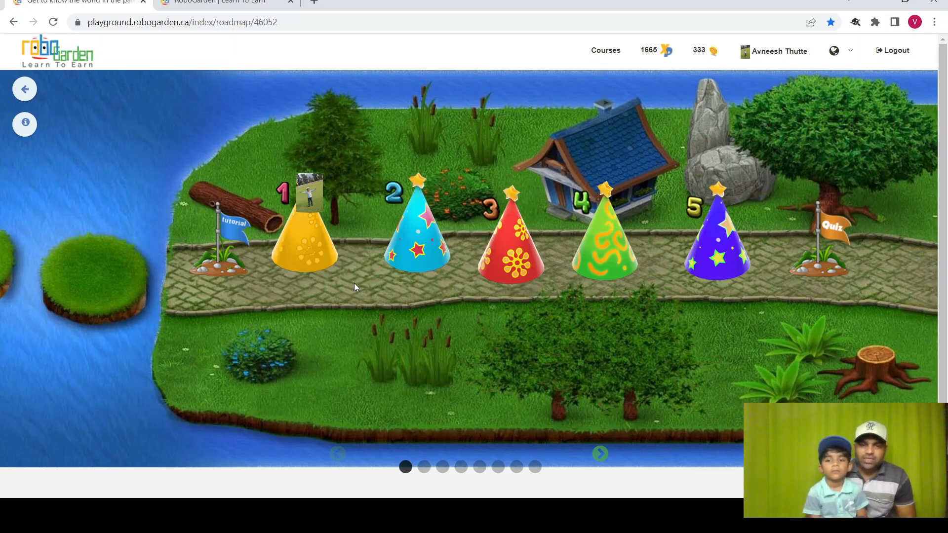
mouse_move(369, 290)
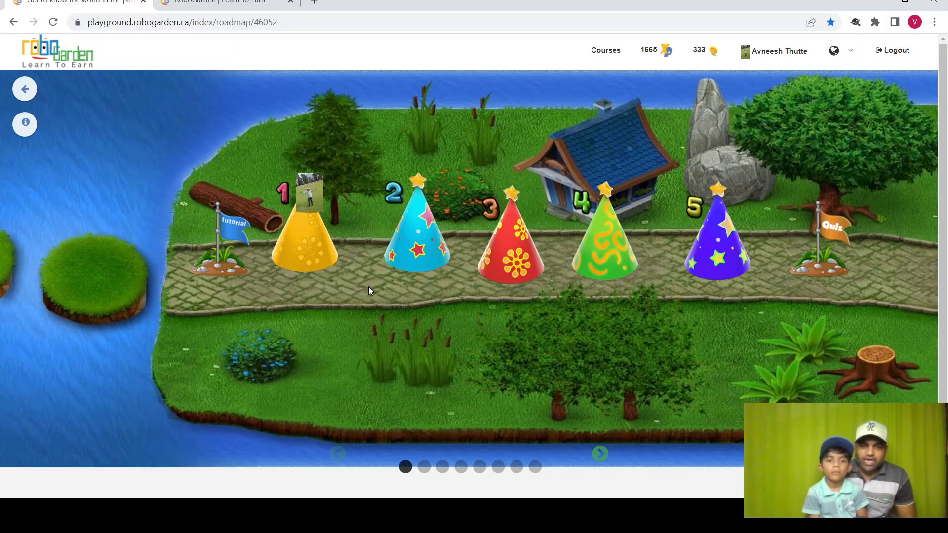
mouse_move(369, 295)
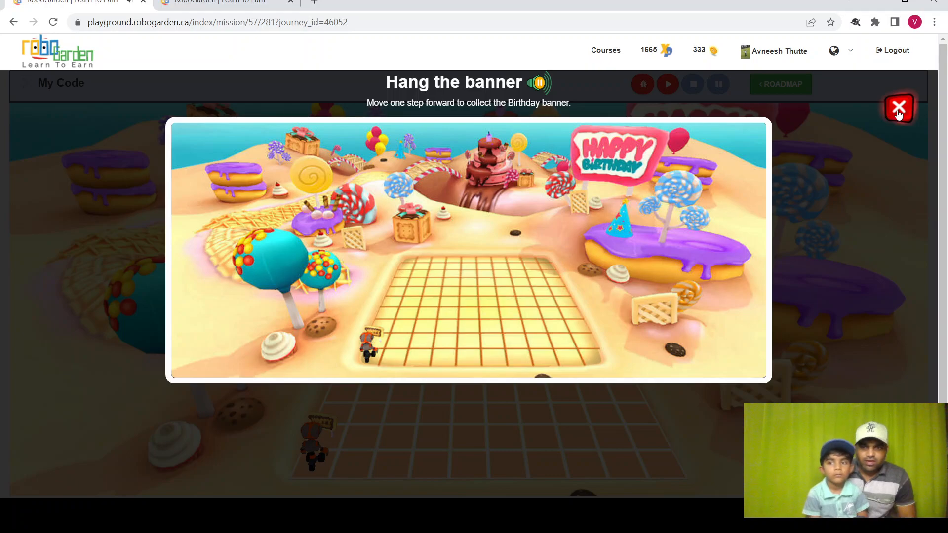
- Dismiss the banner intro and run one step-forward block to collect the banner
left_click(899, 106)
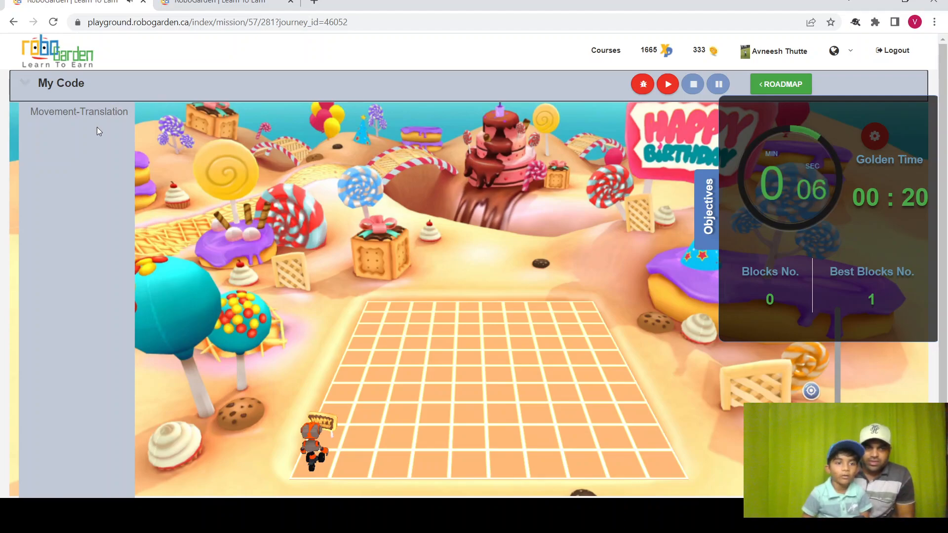
left_click(79, 111)
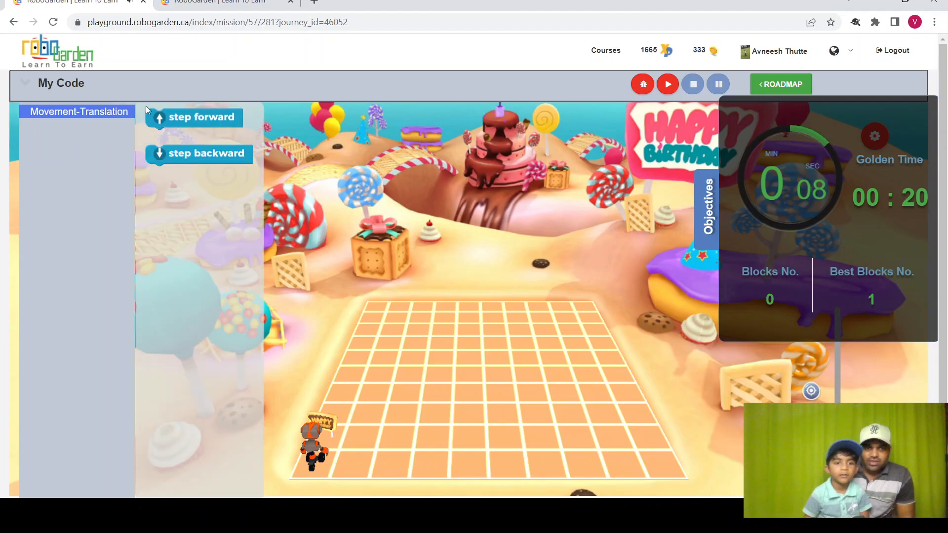
left_click_drag(193, 117, 389, 426)
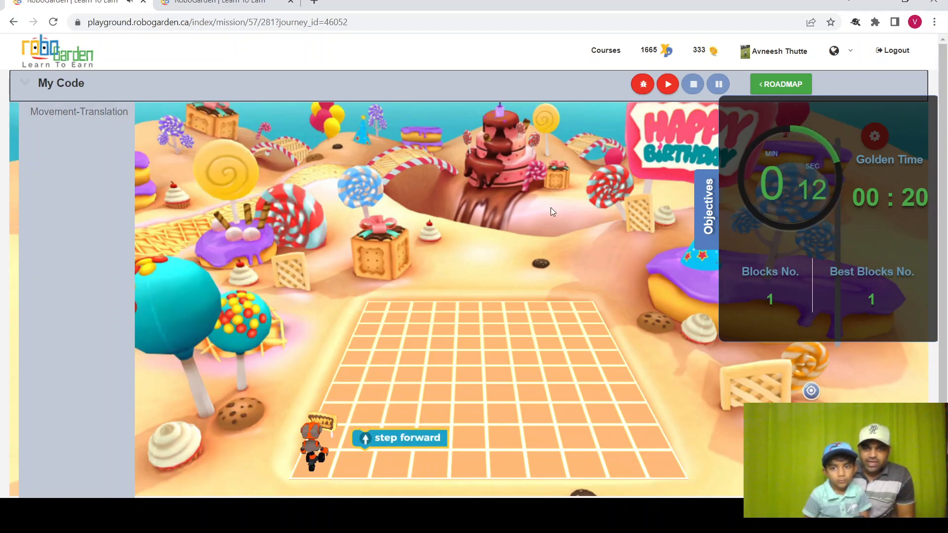
left_click(666, 84)
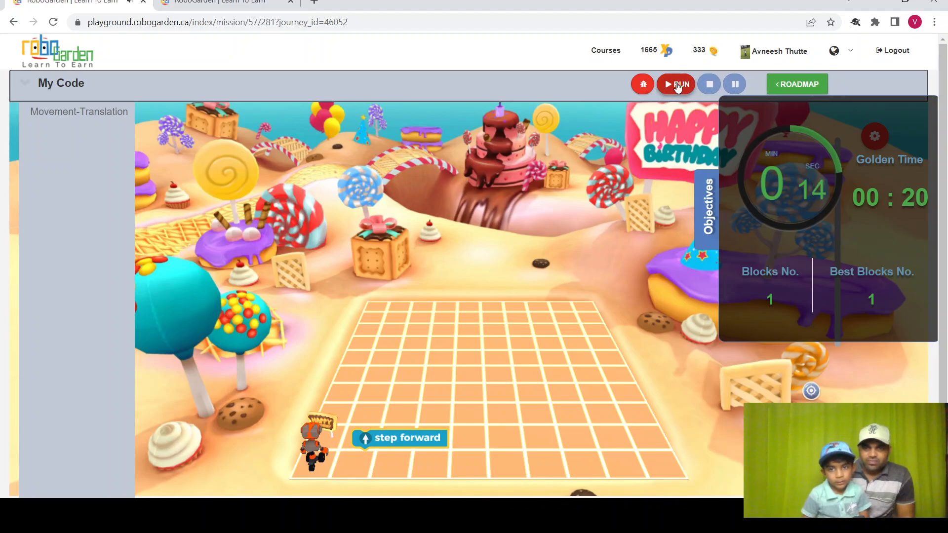
left_click(675, 84)
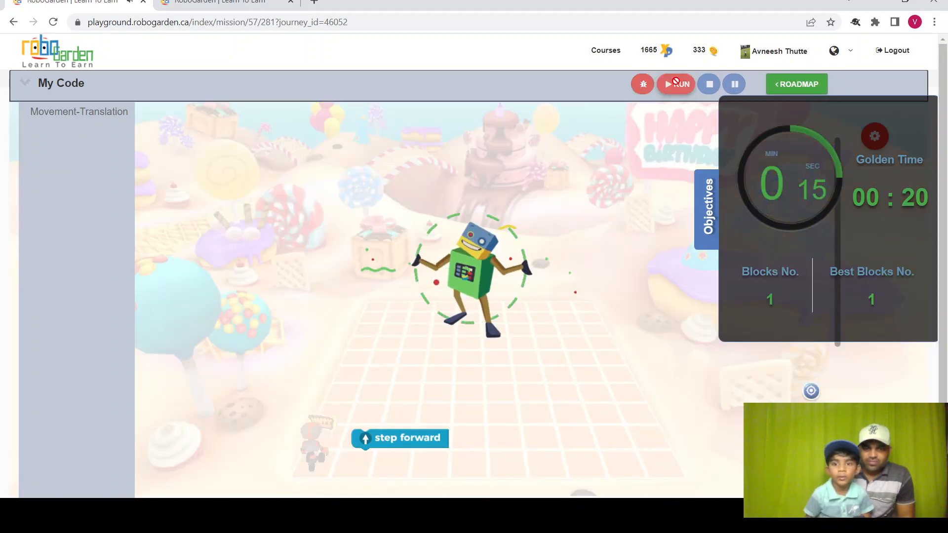
left_click(675, 83)
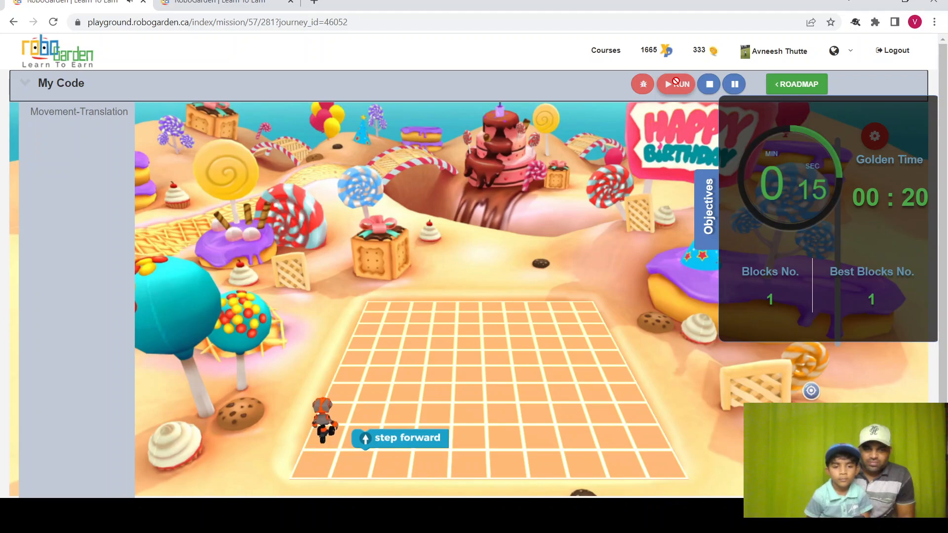
left_click(675, 84)
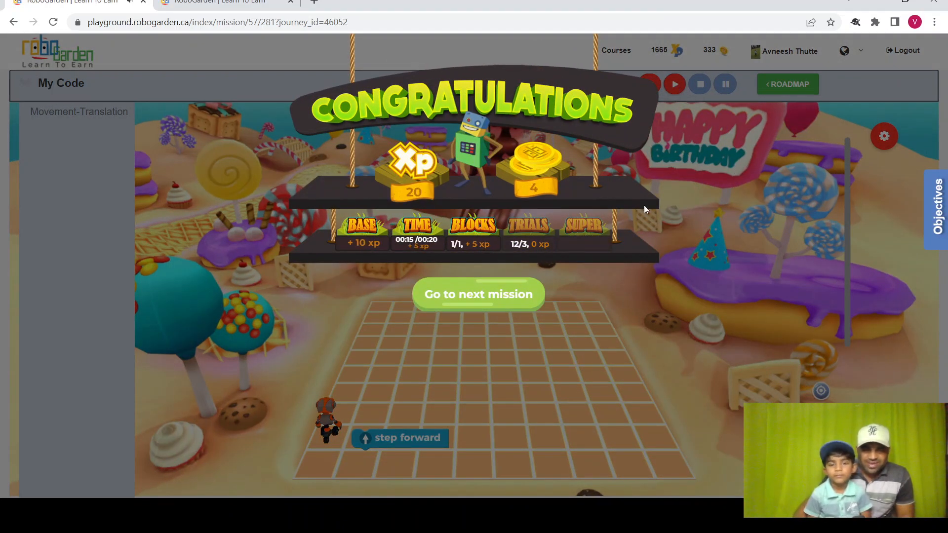
mouse_move(497, 305)
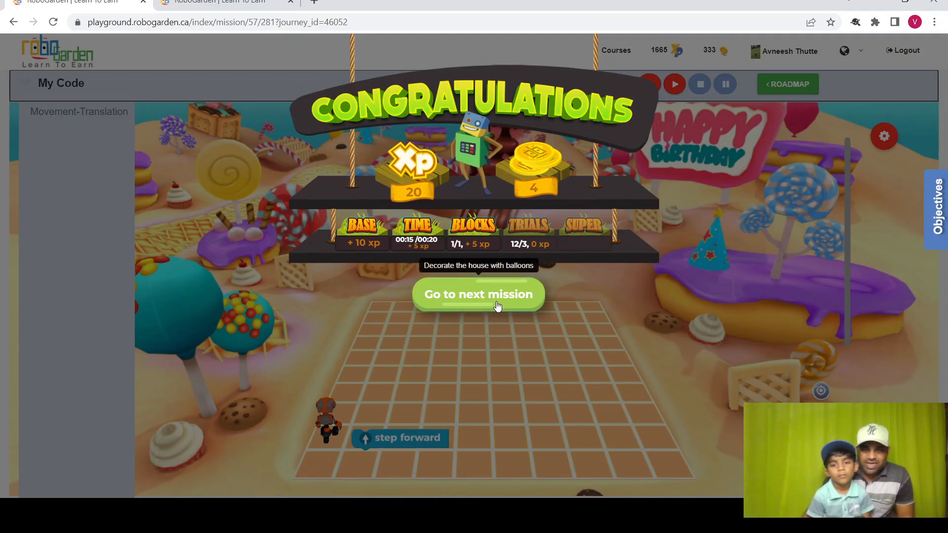
- Advance to the balloons mission and run a single step-backward block
left_click(477, 294)
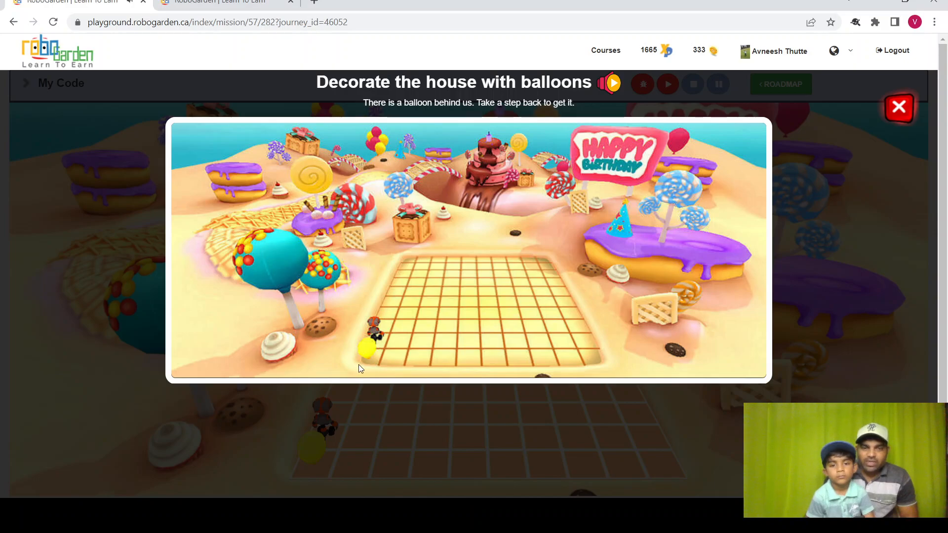
mouse_move(382, 363)
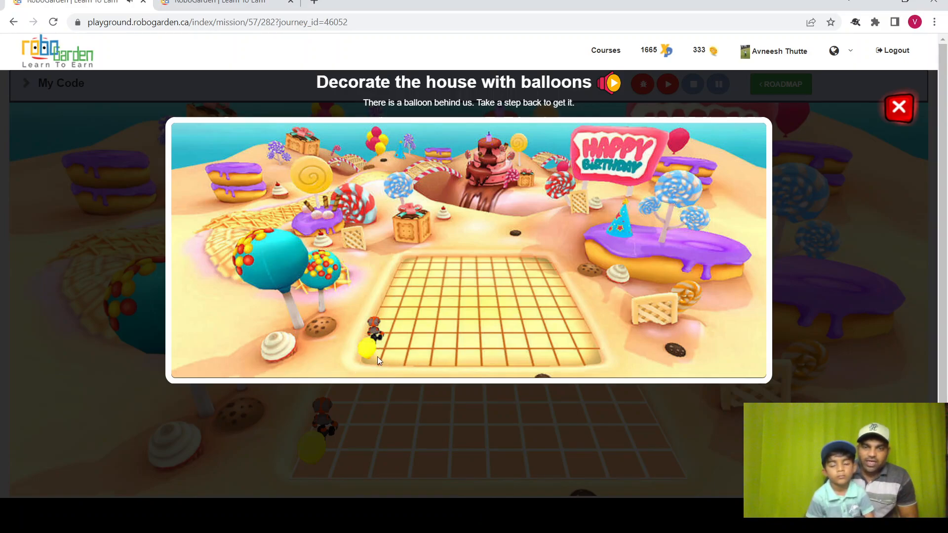
left_click(899, 108)
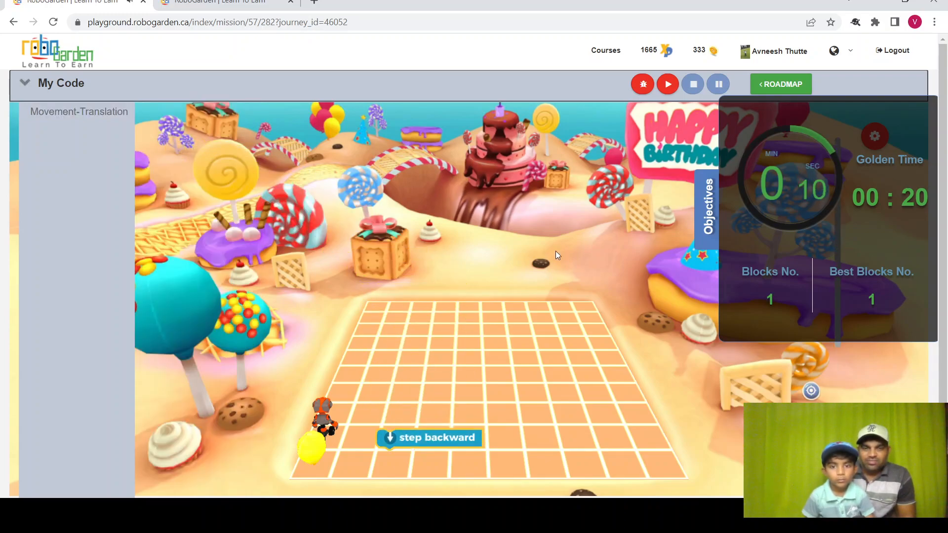
left_click(667, 84)
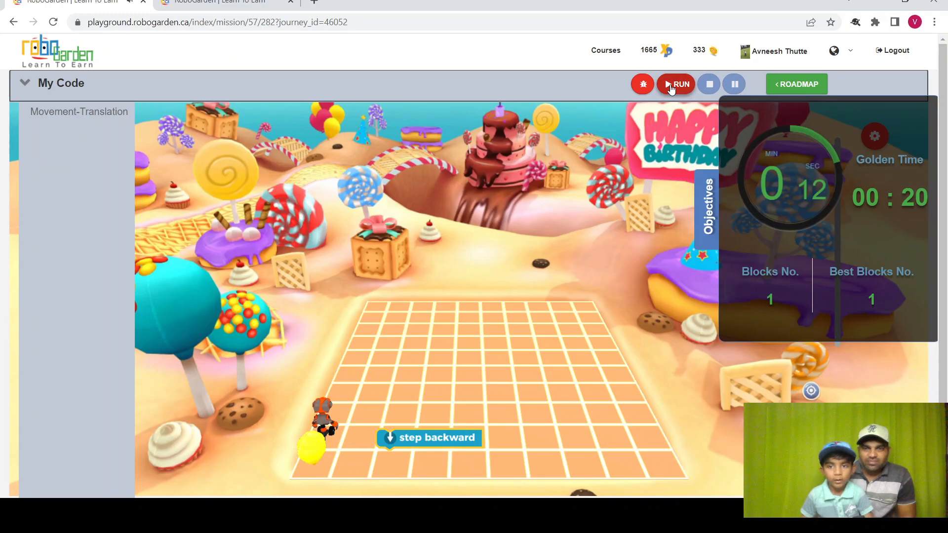
left_click(675, 84)
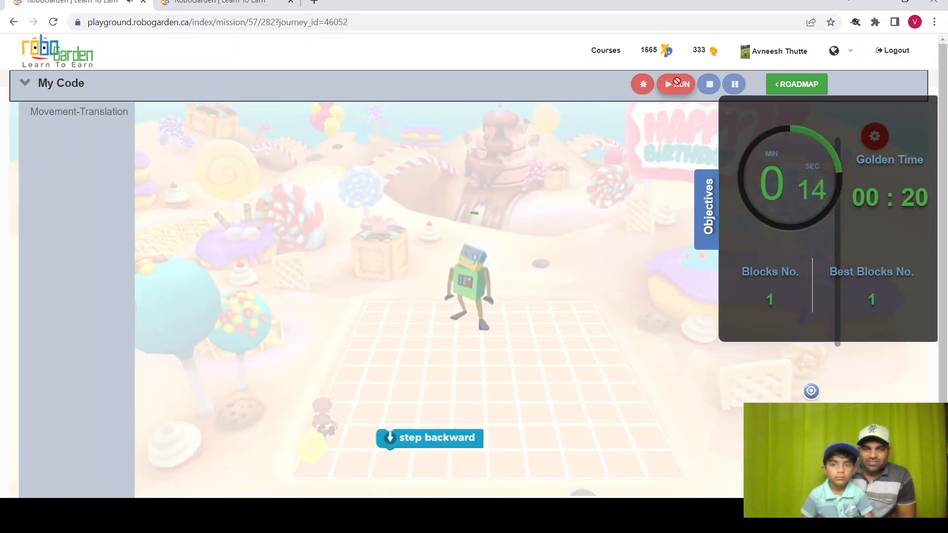
left_click(675, 84)
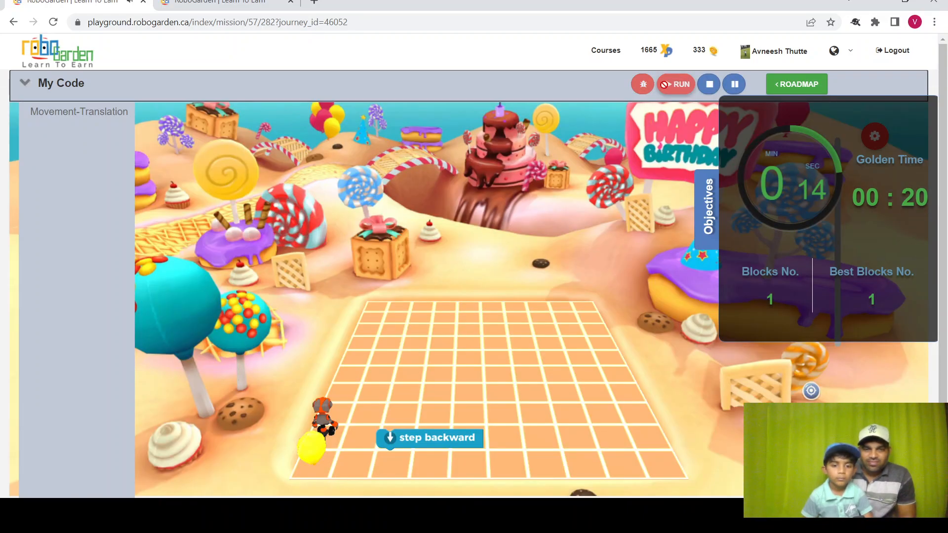
left_click(676, 84)
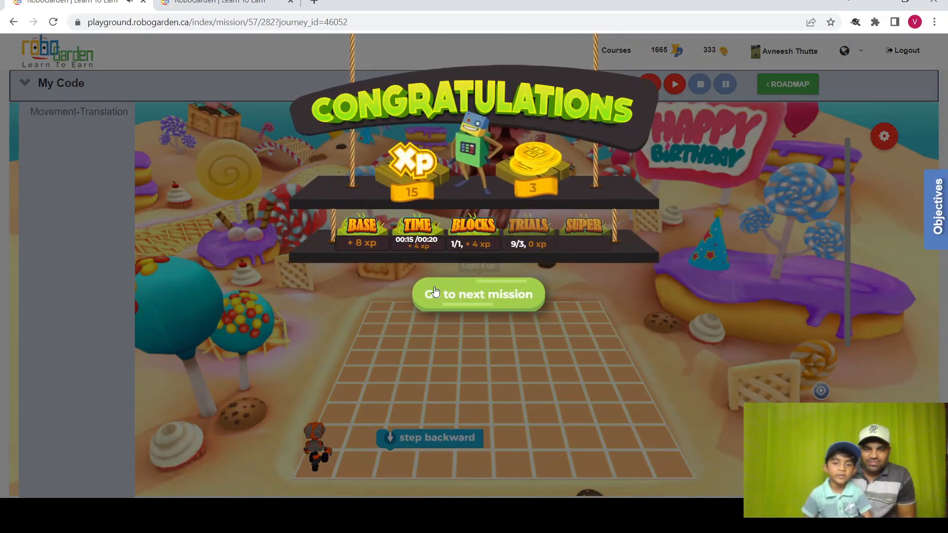
- Advance to Light it up and close its introduction
left_click(478, 294)
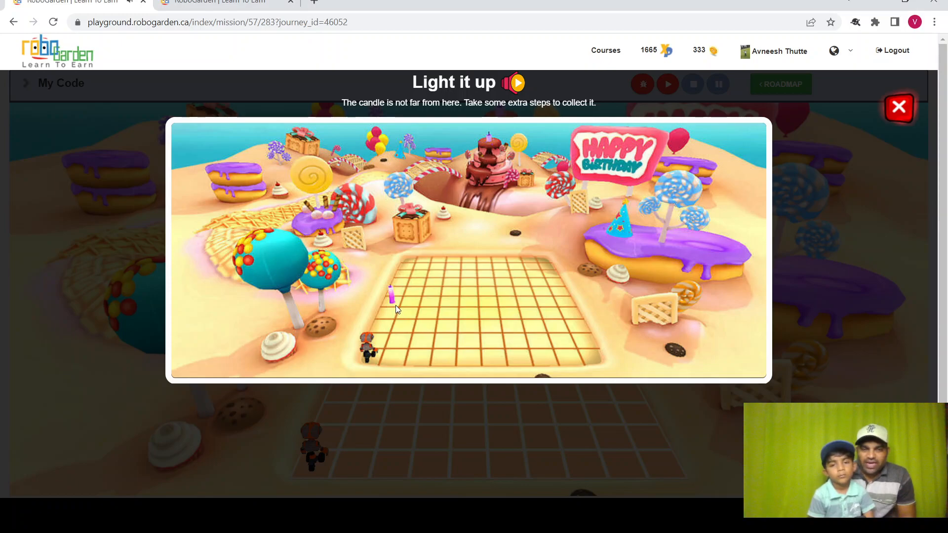
mouse_move(625, 269)
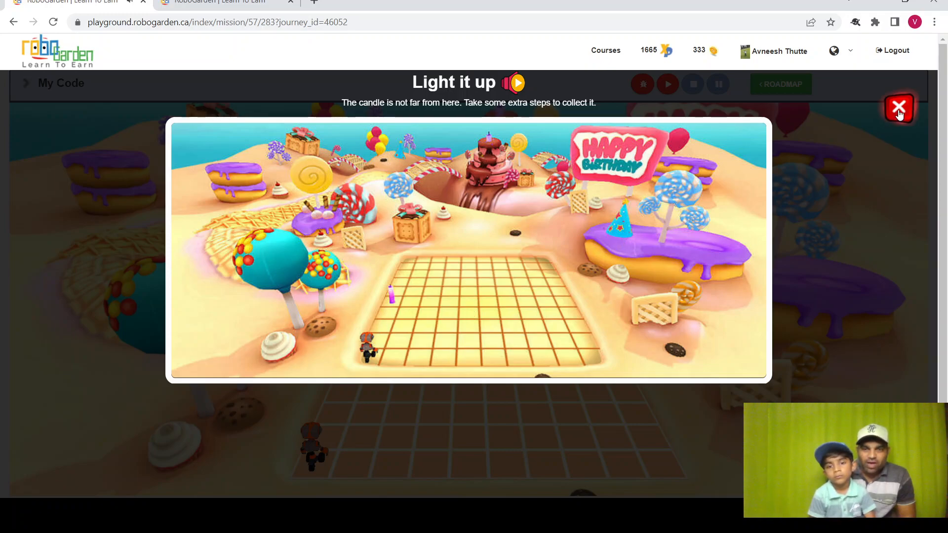
left_click(899, 107)
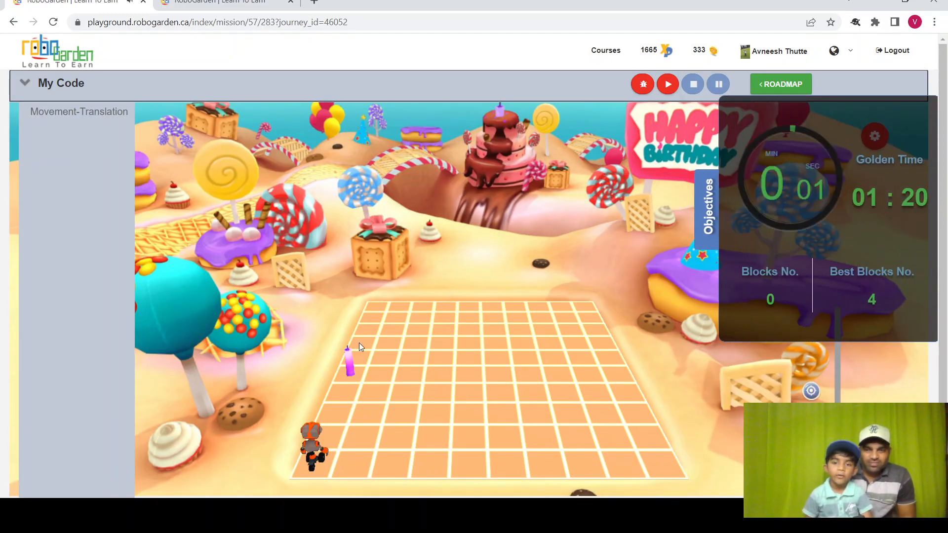
mouse_move(172, 242)
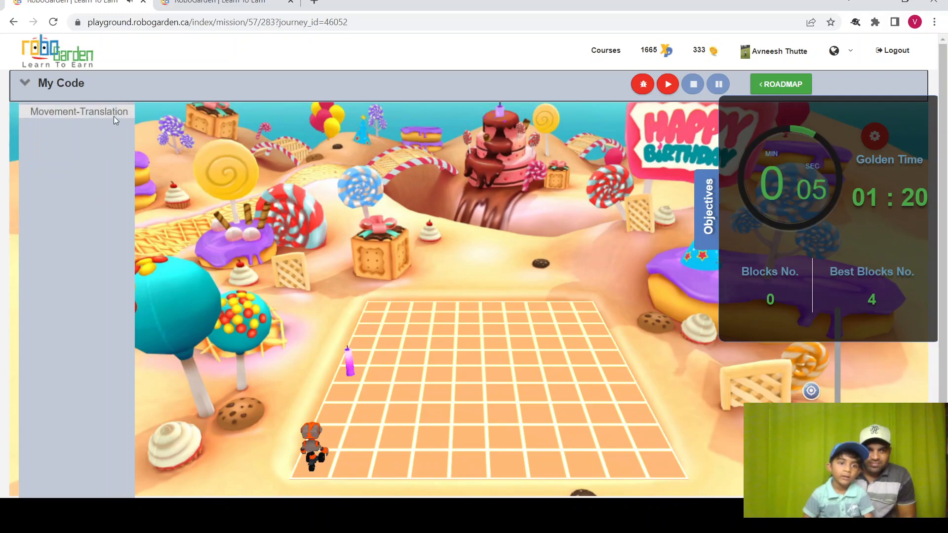
- Add step-forward blocks from Movement-Translation to make a four-step program
left_click(78, 111)
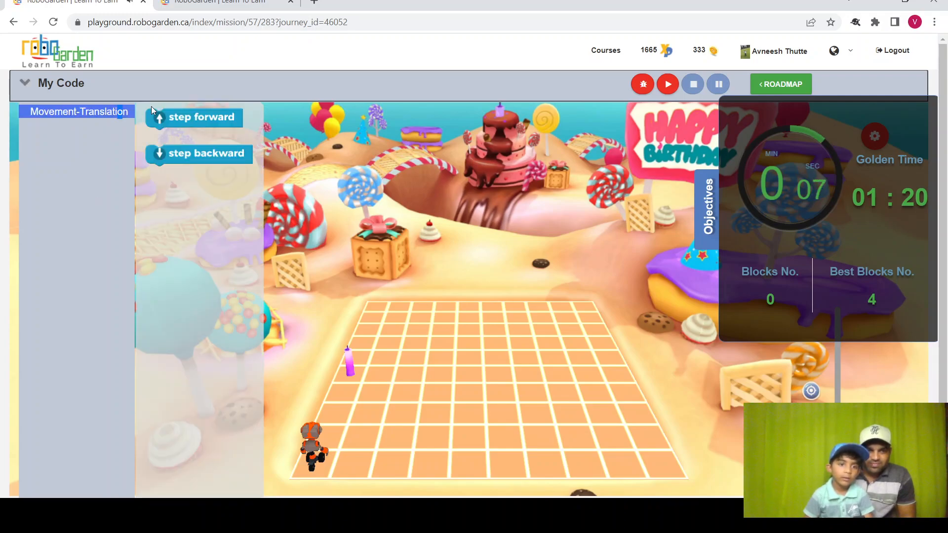
left_click_drag(194, 117, 425, 356)
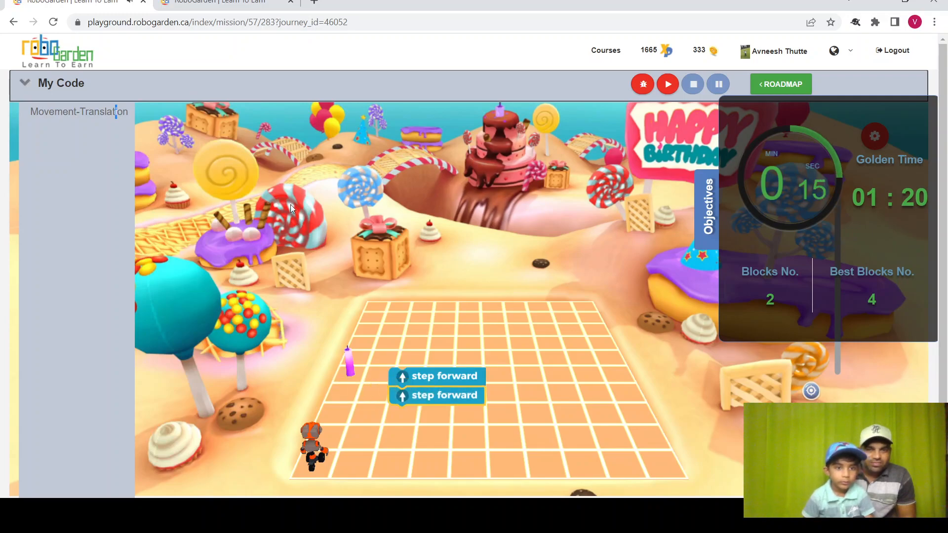
left_click(78, 111)
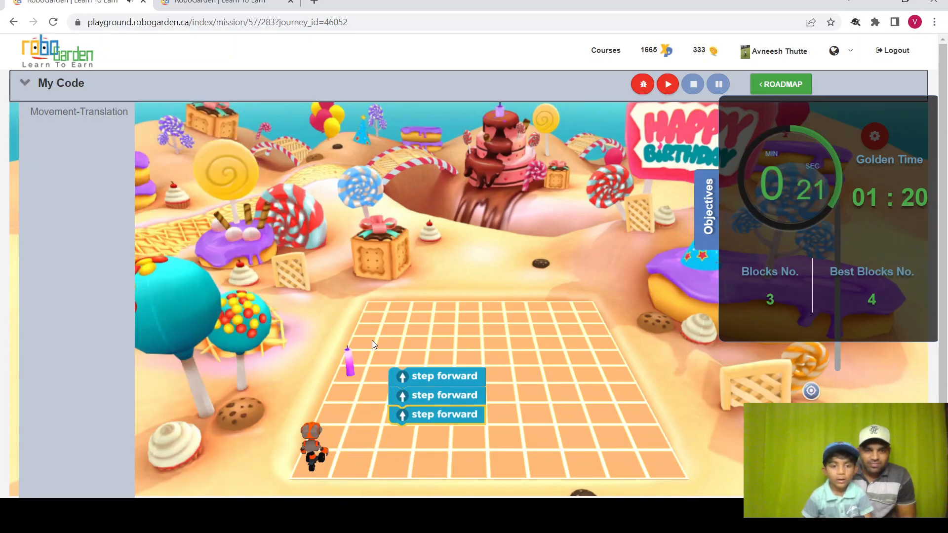
left_click(79, 111)
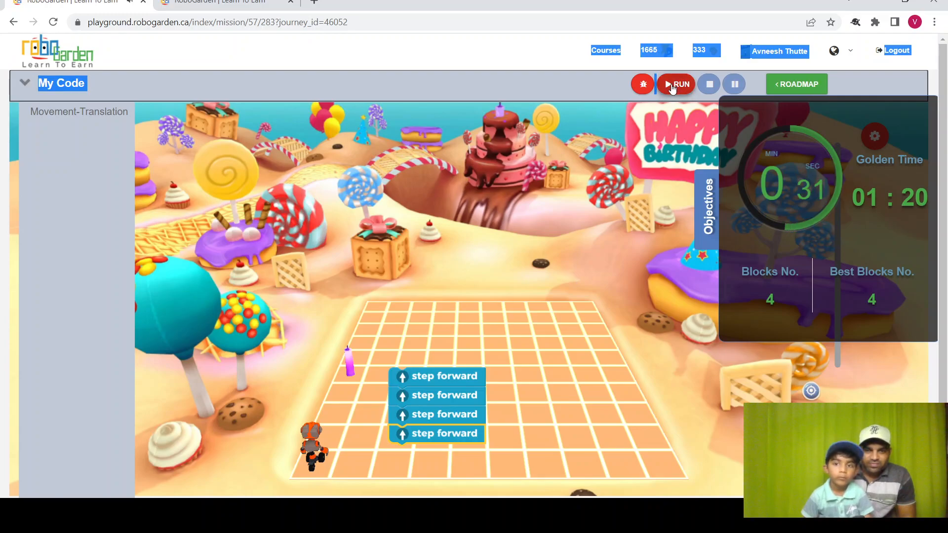
- Run the four forward steps so Robo reaches the candle
left_click(675, 83)
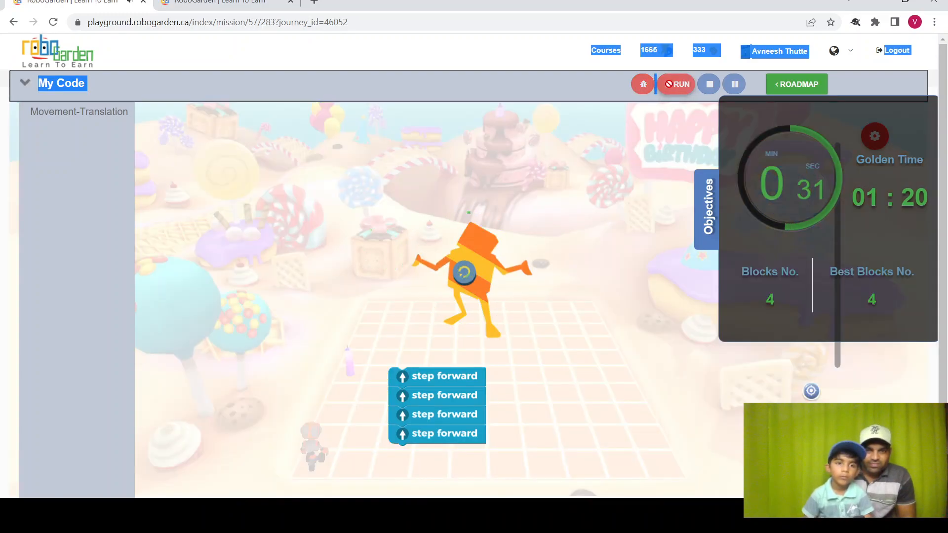
left_click(676, 84)
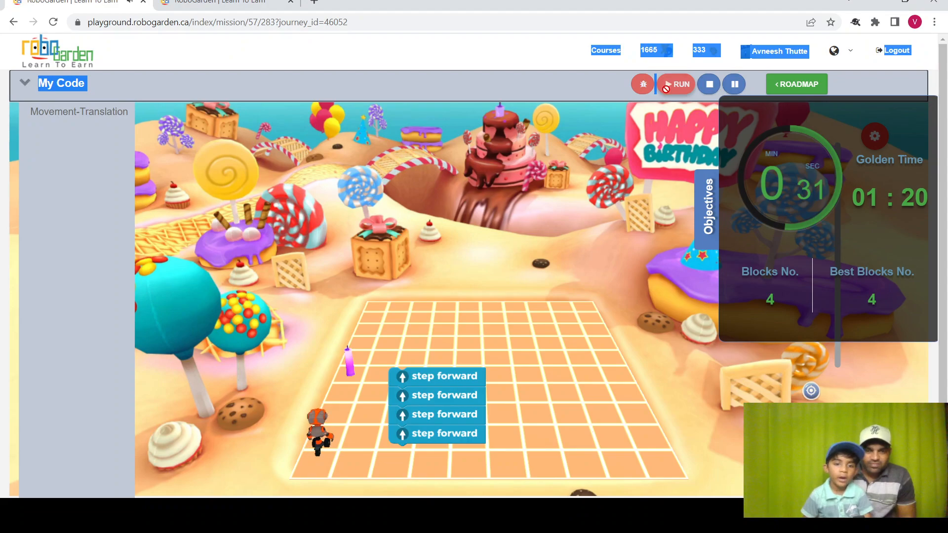
left_click(675, 83)
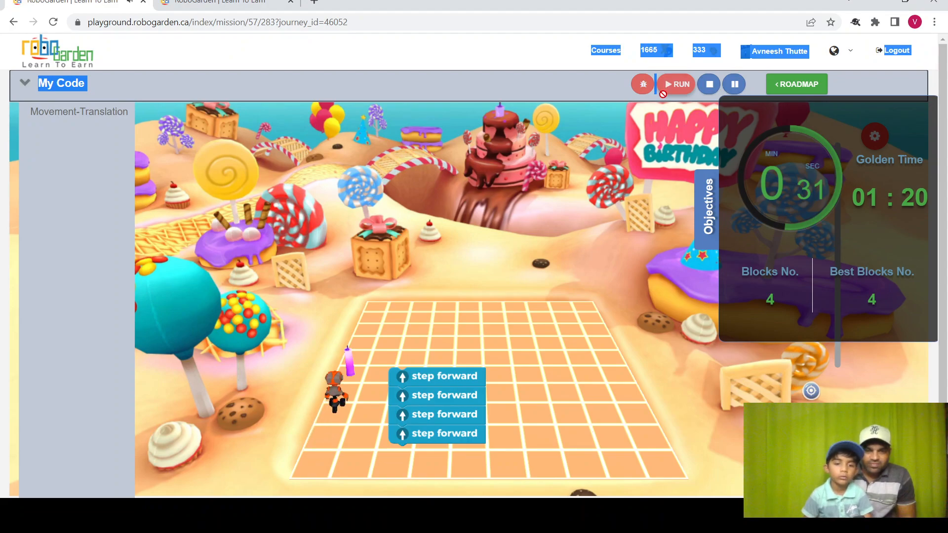
left_click(675, 84)
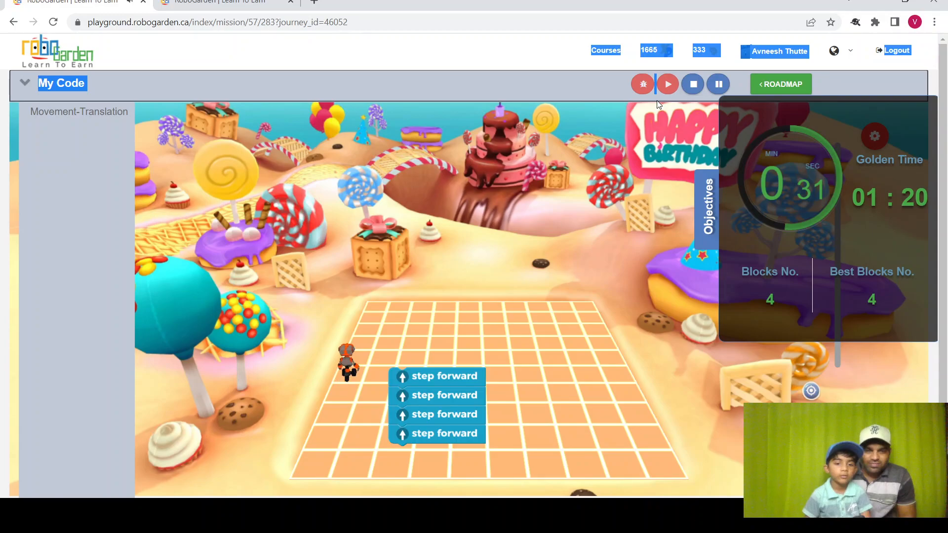
left_click(667, 84)
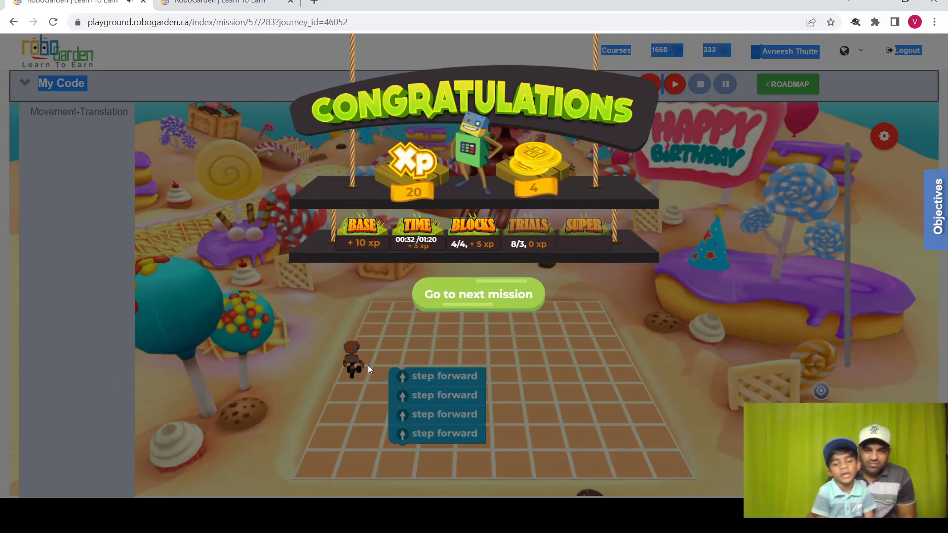
mouse_move(477, 304)
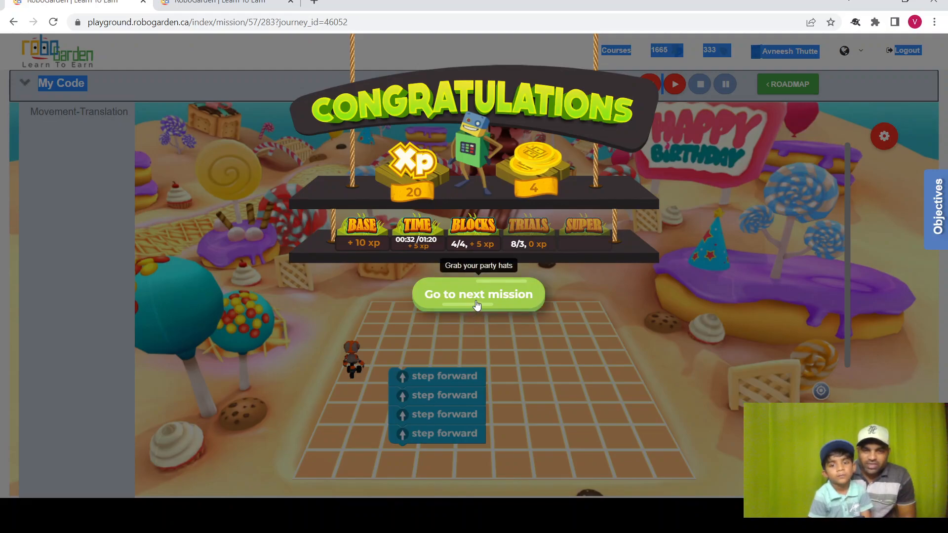
- Advance to Grab your party hats and close its intro video
left_click(477, 294)
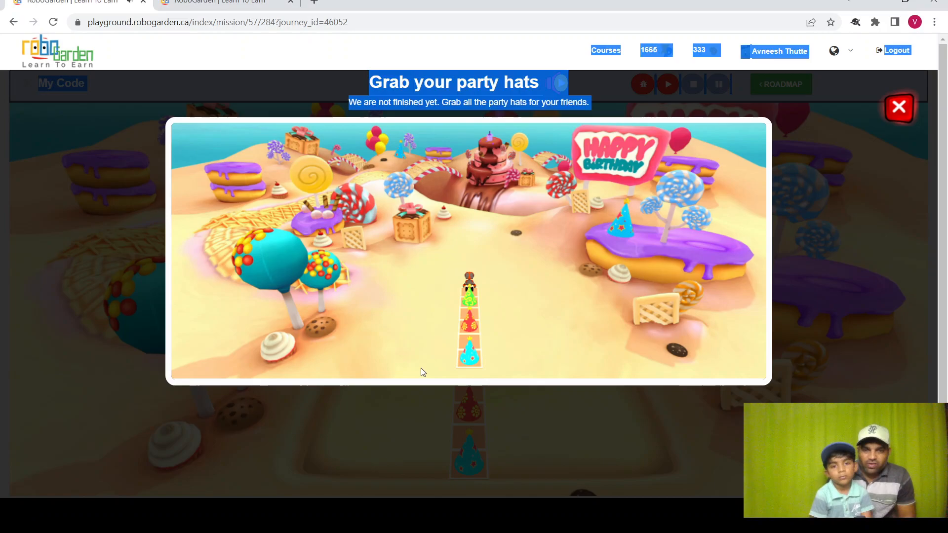
mouse_move(544, 316)
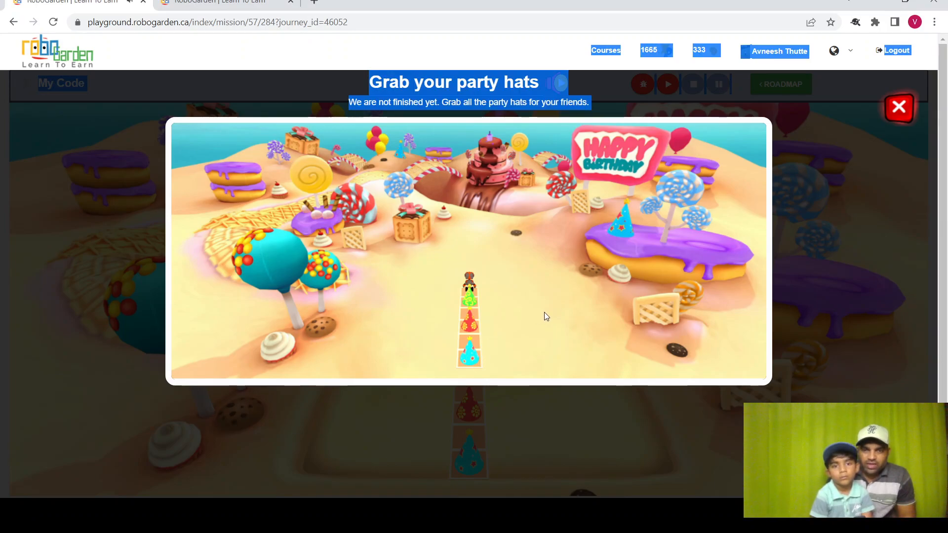
mouse_move(536, 321)
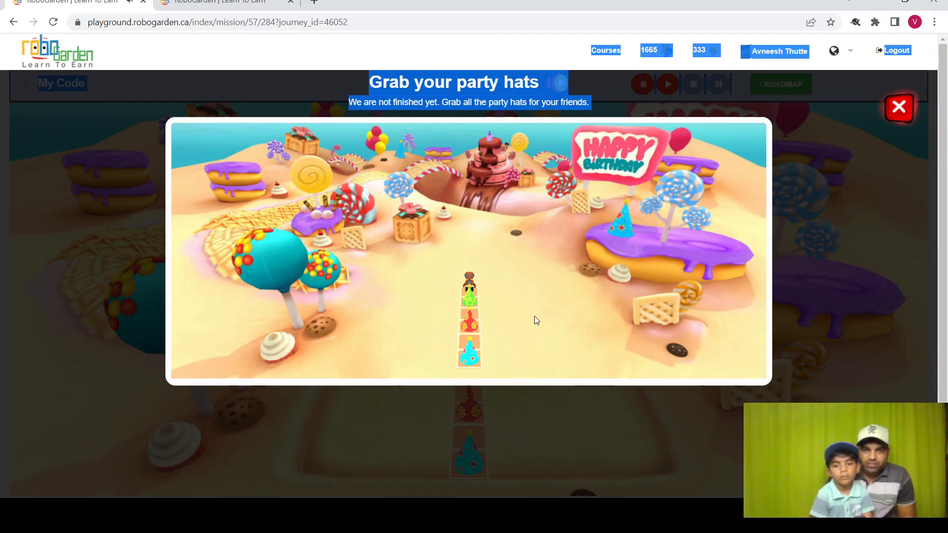
left_click(898, 107)
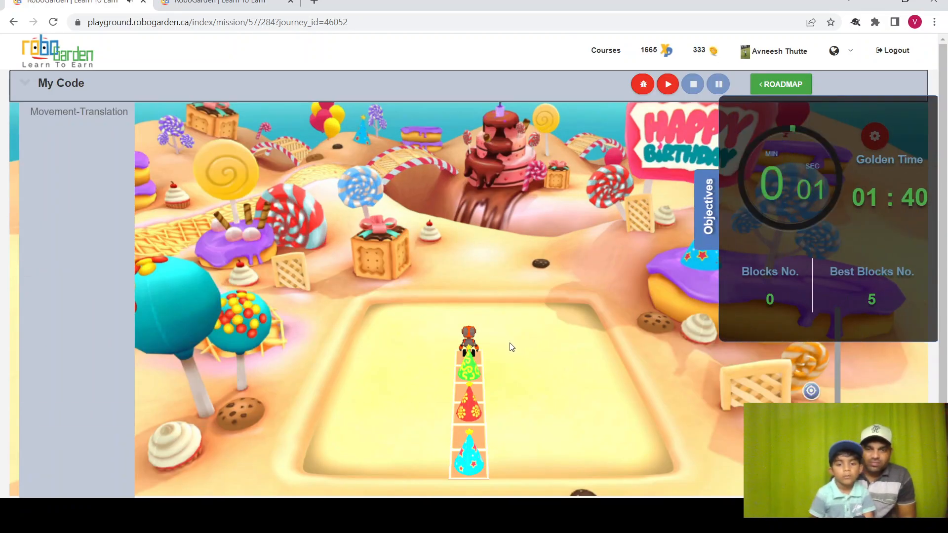
mouse_move(216, 314)
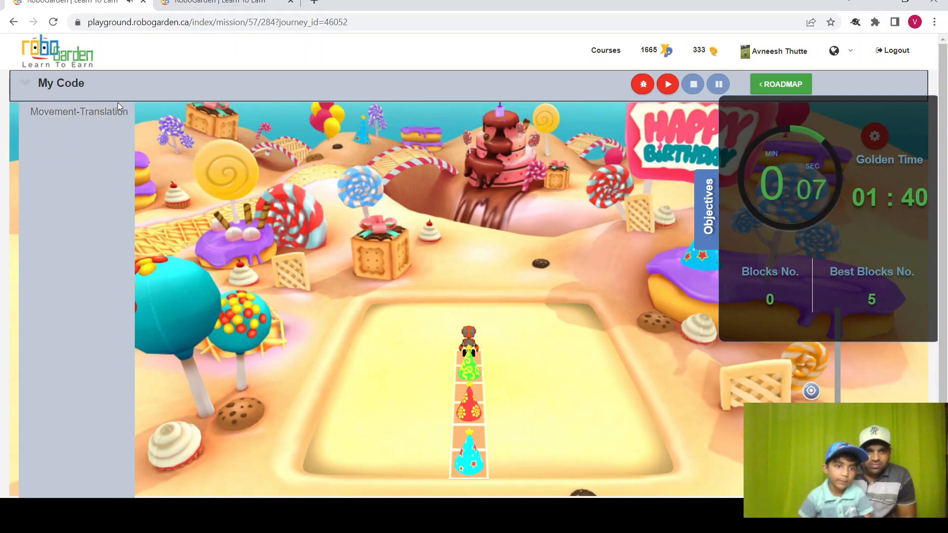
- Stack five step-backward blocks and run them to collect every hat
left_click(78, 111)
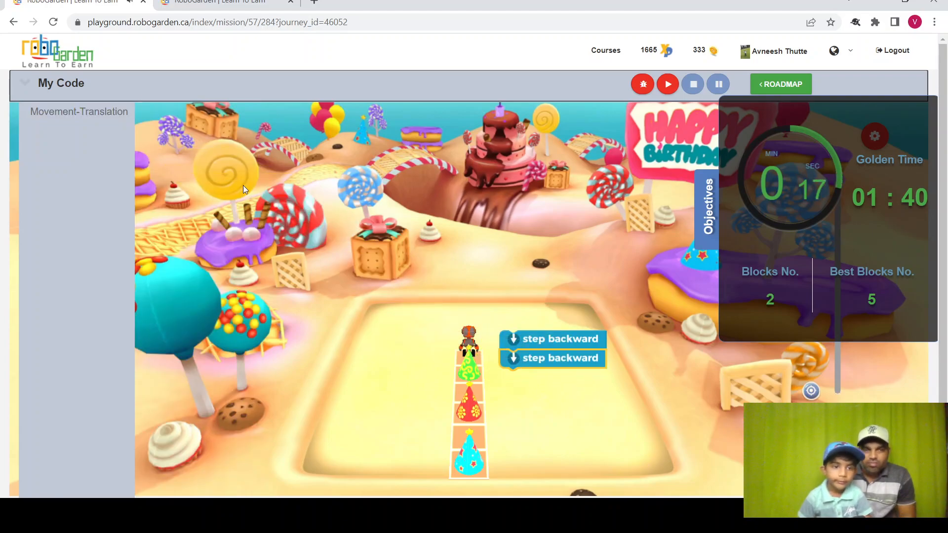
left_click(78, 111)
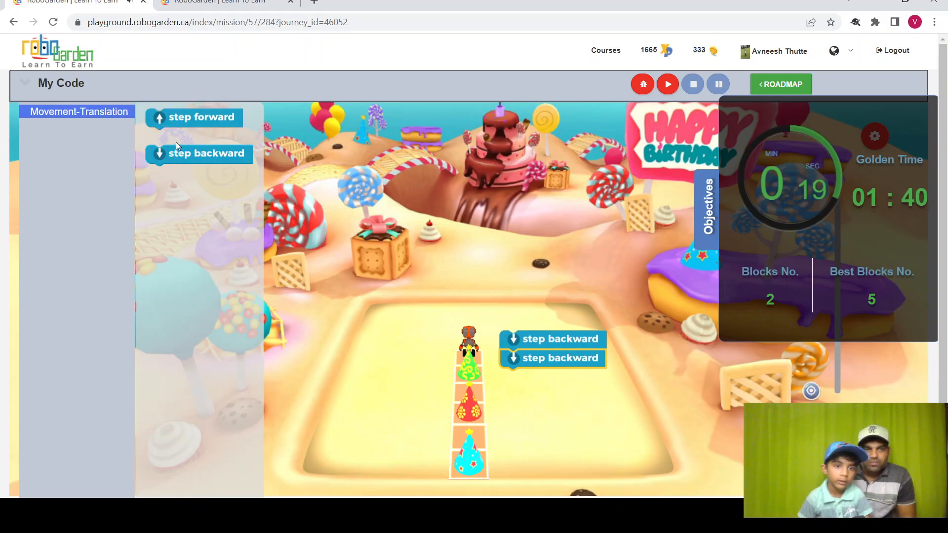
left_click_drag(206, 154, 562, 372)
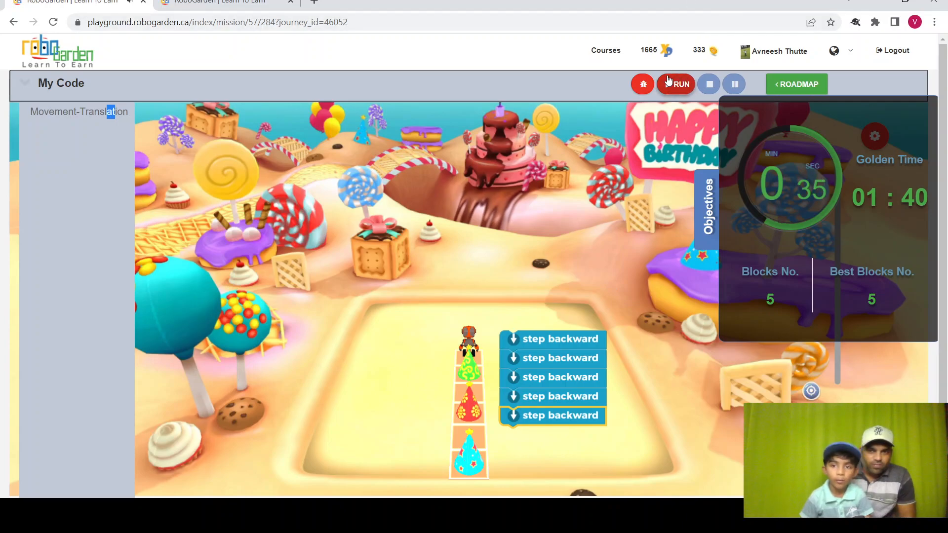
left_click(675, 84)
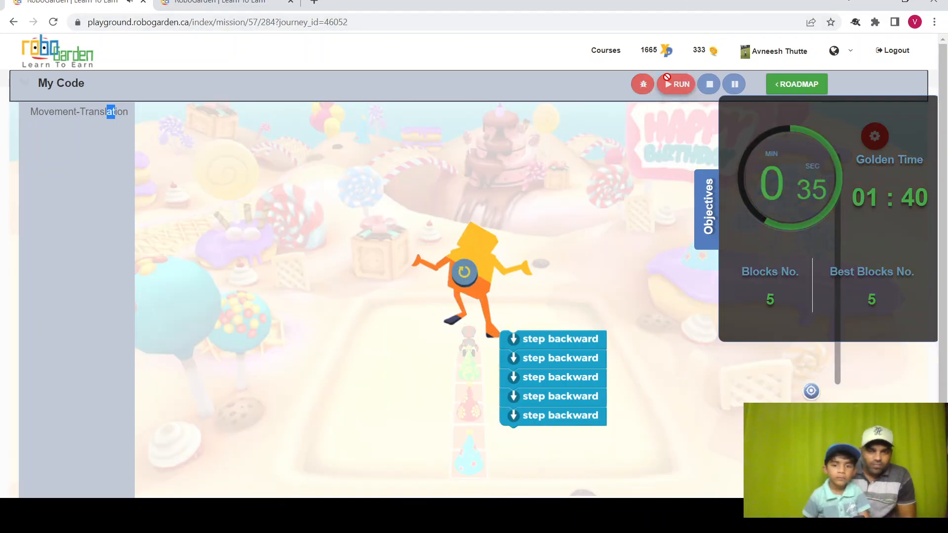
left_click(675, 84)
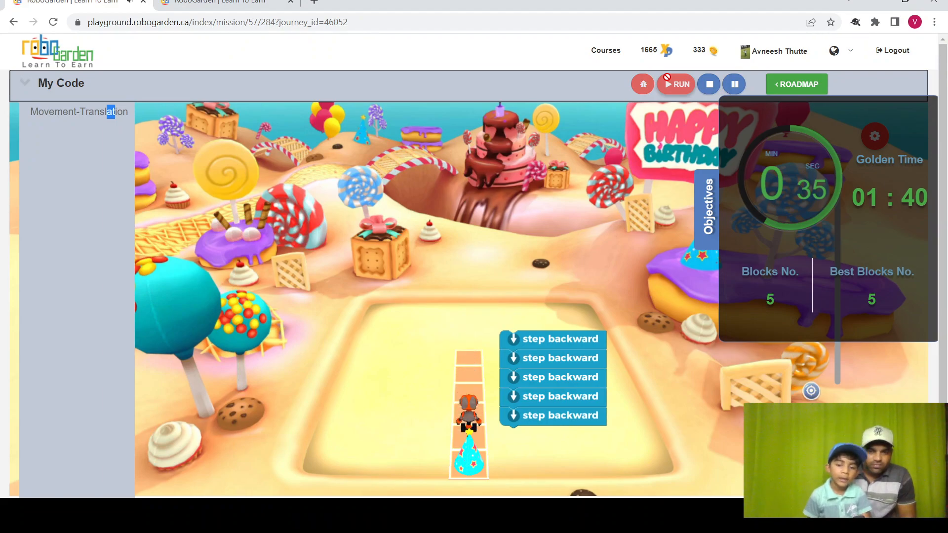
left_click(675, 84)
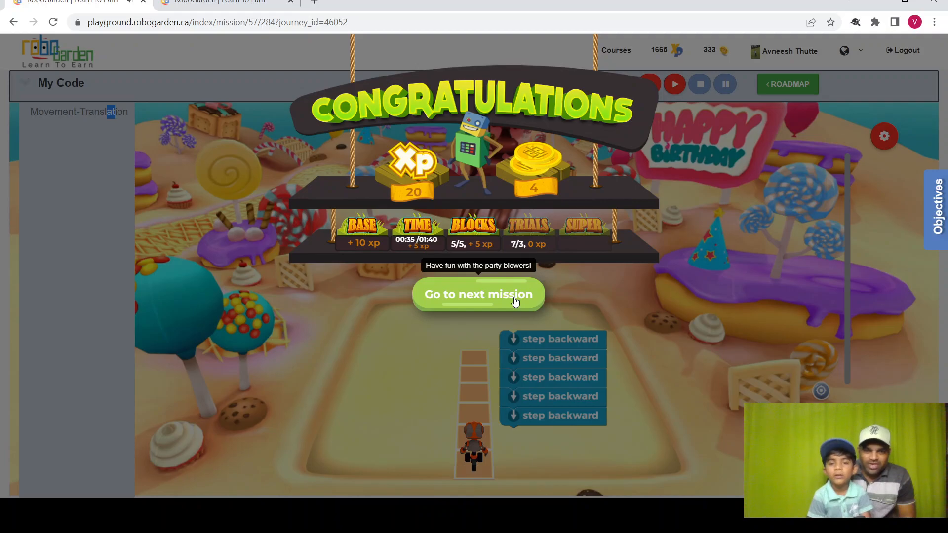
- Advance to the party blowers mission and close its introduction
left_click(477, 294)
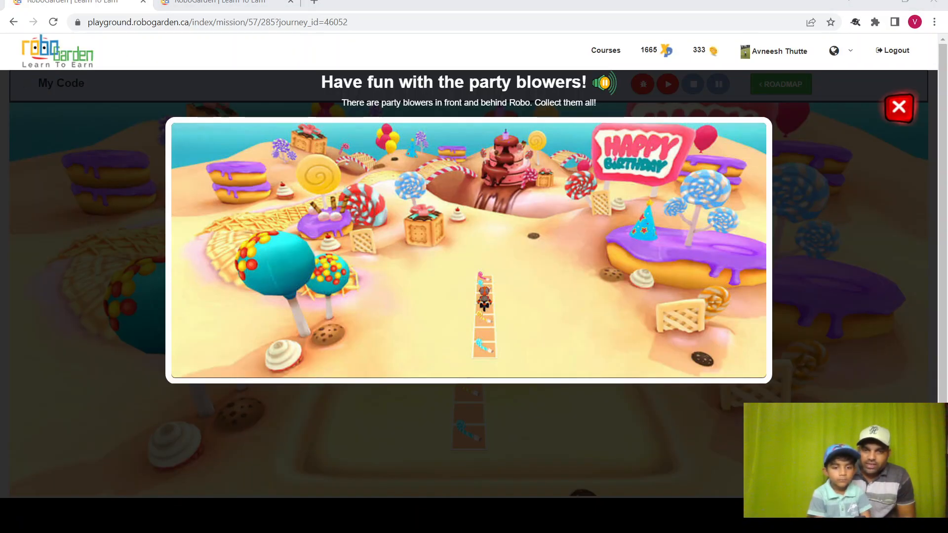
mouse_move(563, 293)
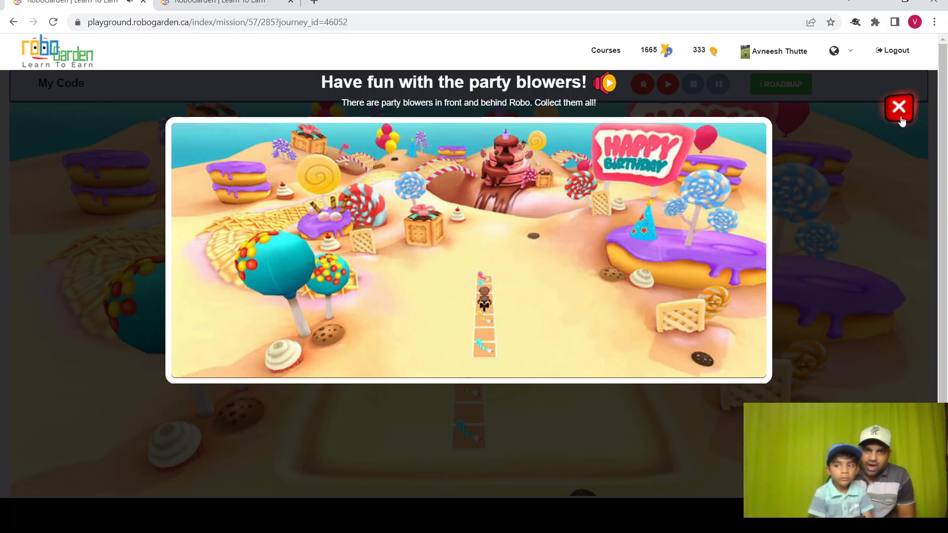
left_click(898, 106)
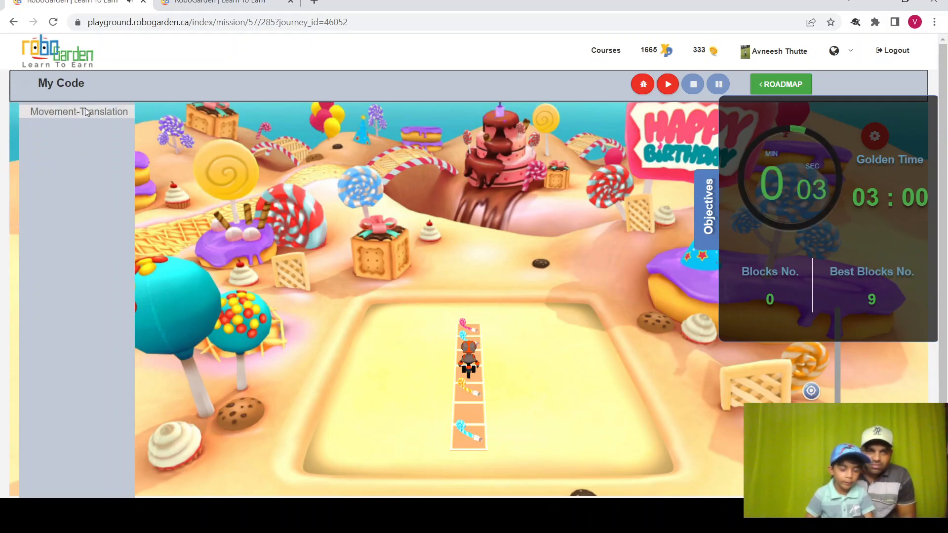
- Place a step-forward block, duplicate it twice into a stack of three, then add a backward step
left_click(78, 111)
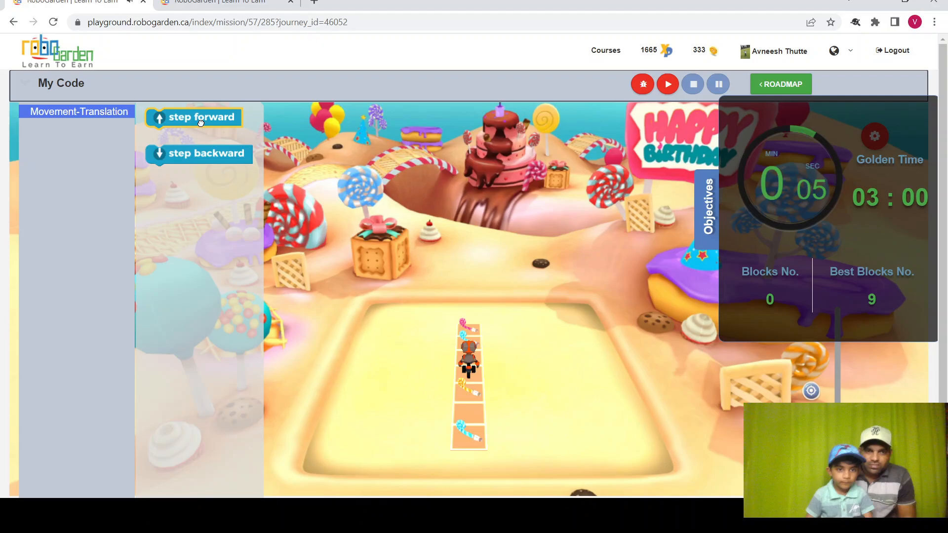
left_click_drag(201, 117, 547, 351)
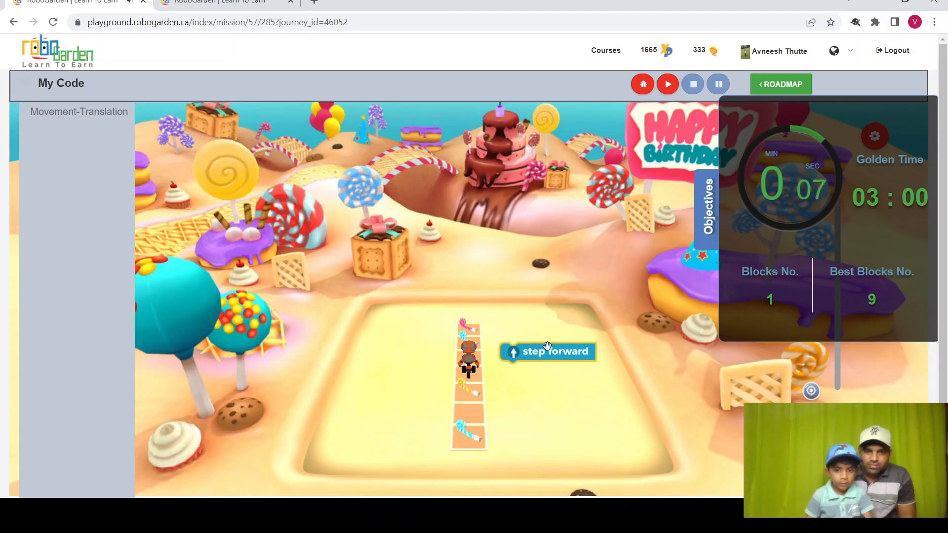
right_click(546, 351)
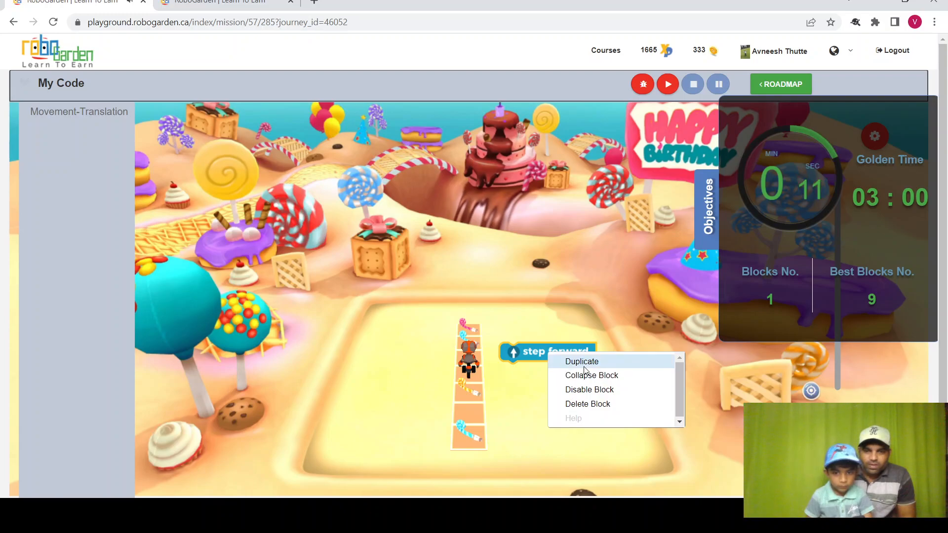
left_click(581, 361)
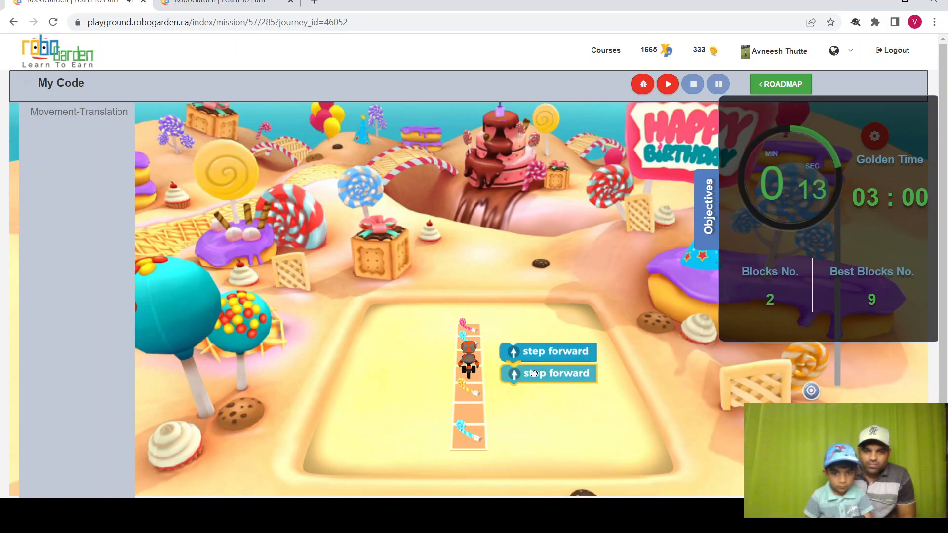
right_click(546, 373)
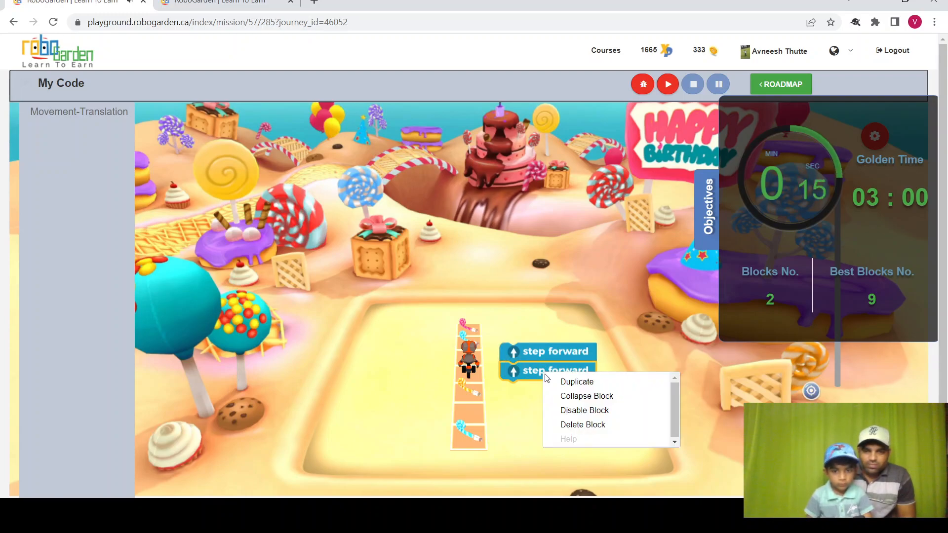
left_click(575, 381)
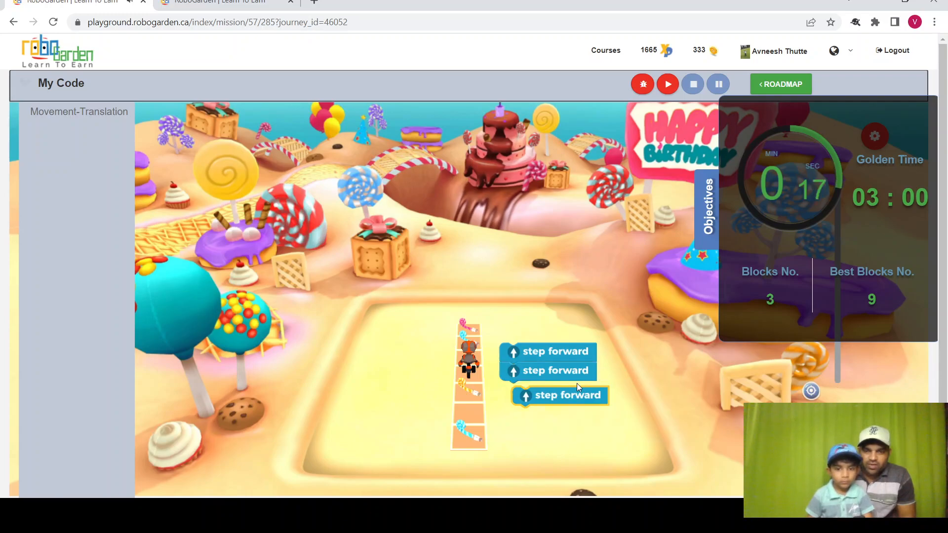
left_click_drag(567, 395, 549, 383)
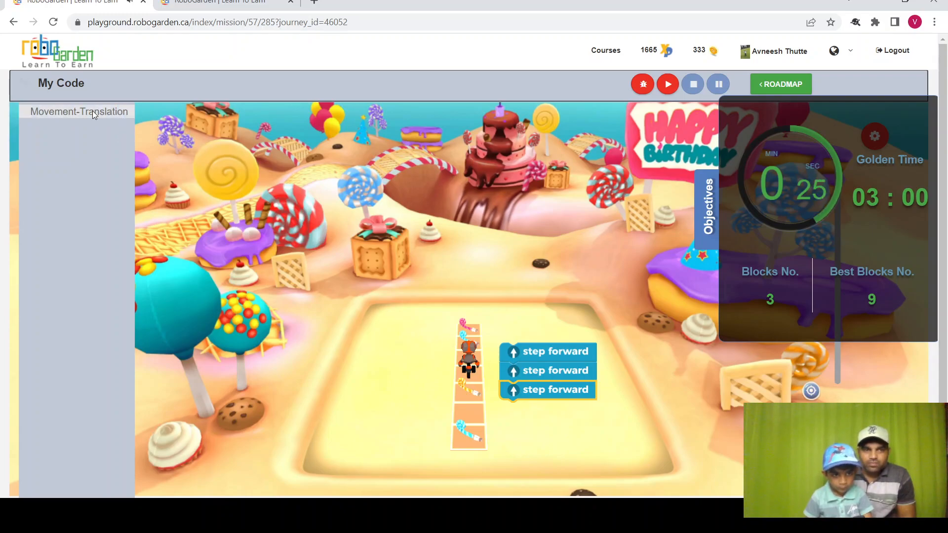
left_click(78, 111)
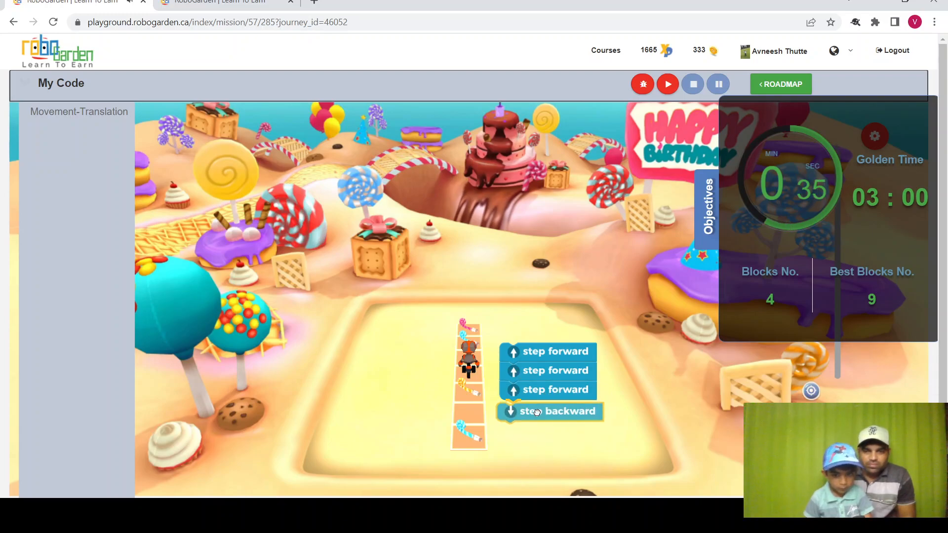
- Duplicate the step-backward block and delete the loose extra copies
right_click(556, 412)
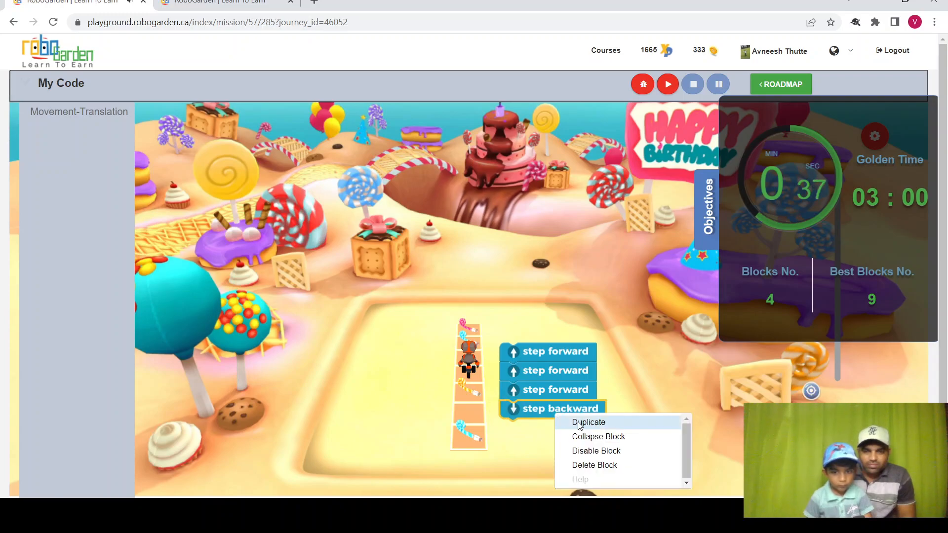
left_click(587, 422)
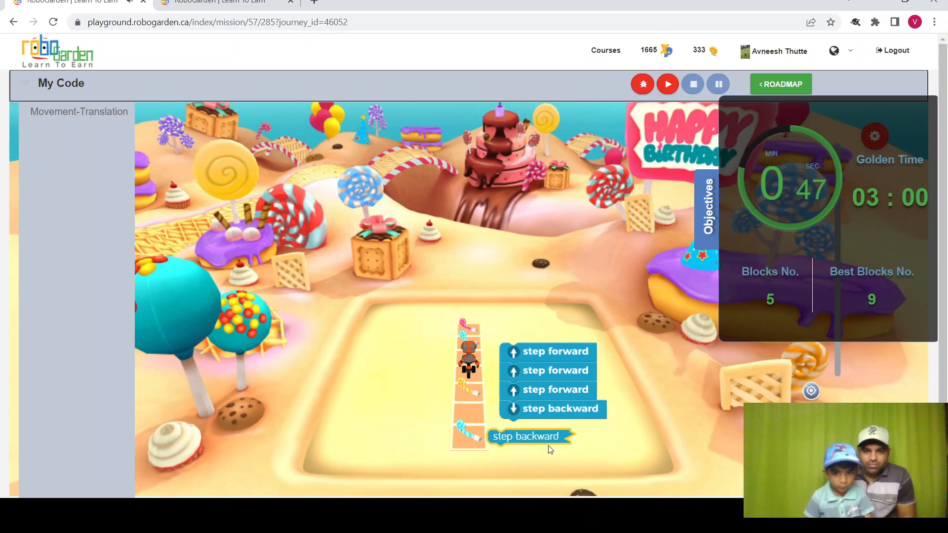
right_click(528, 436)
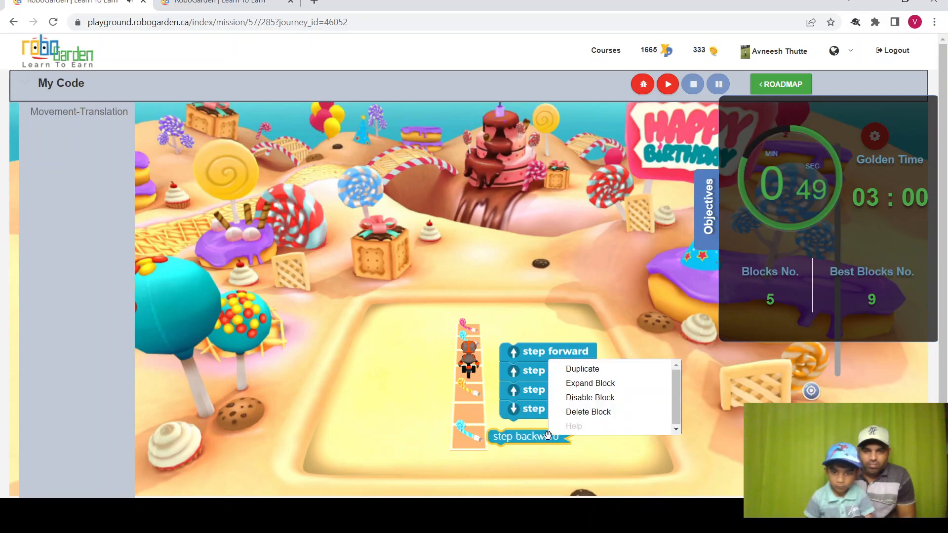
mouse_move(587, 412)
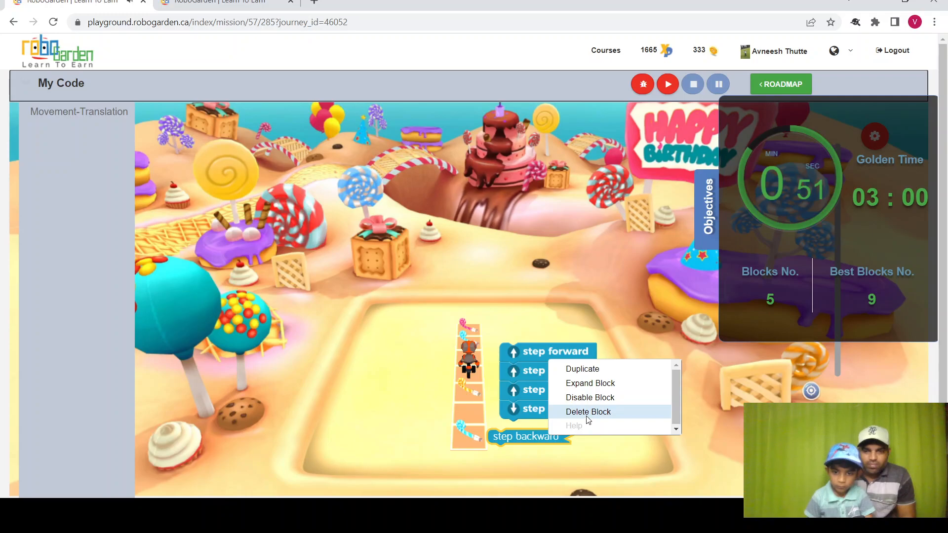
left_click(587, 411)
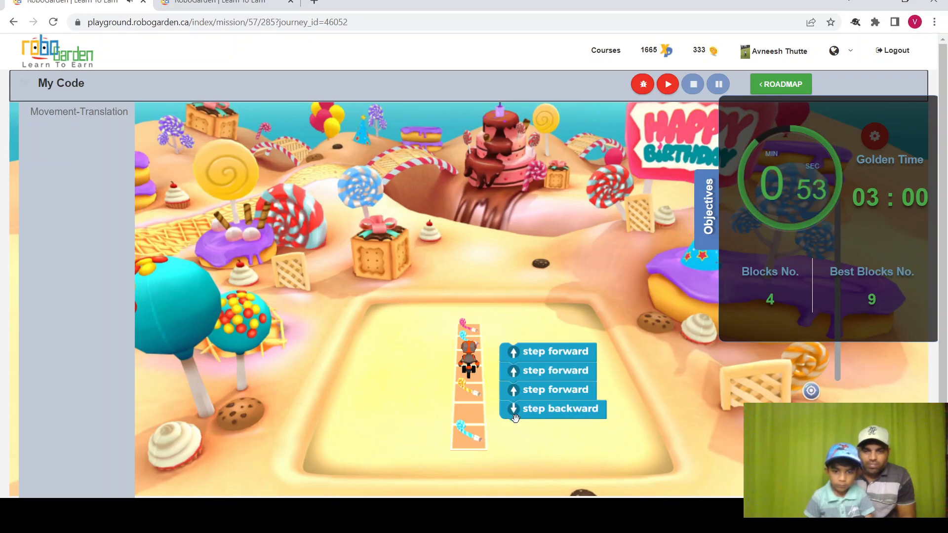
right_click(559, 409)
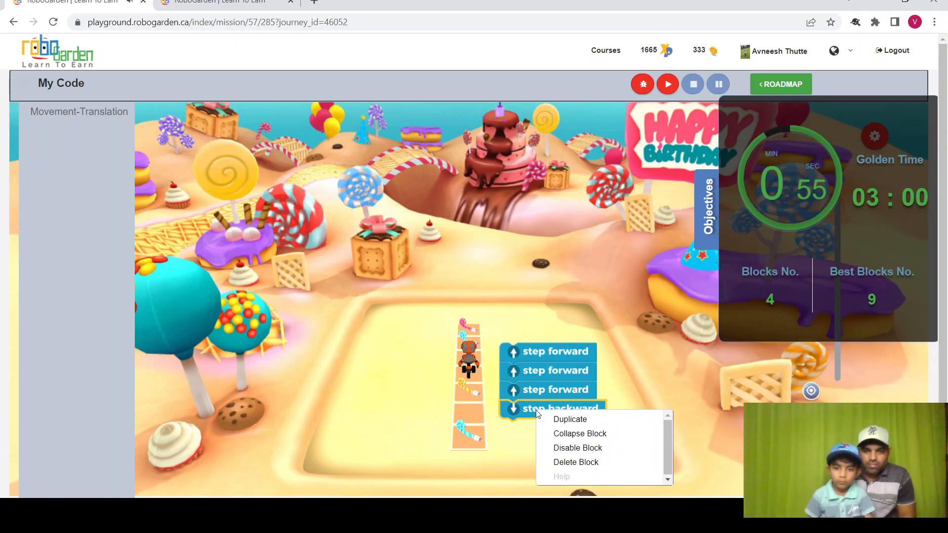
left_click(569, 419)
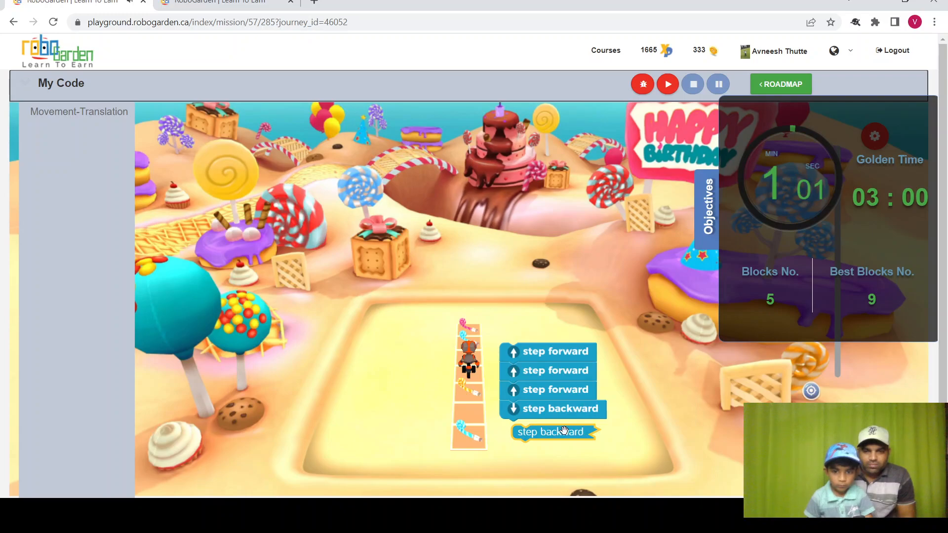
right_click(549, 431)
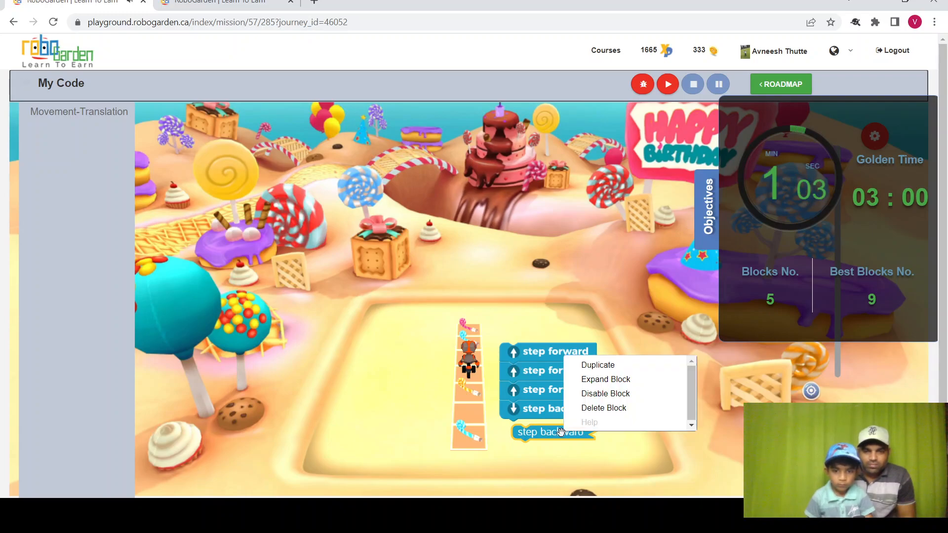
left_click(603, 407)
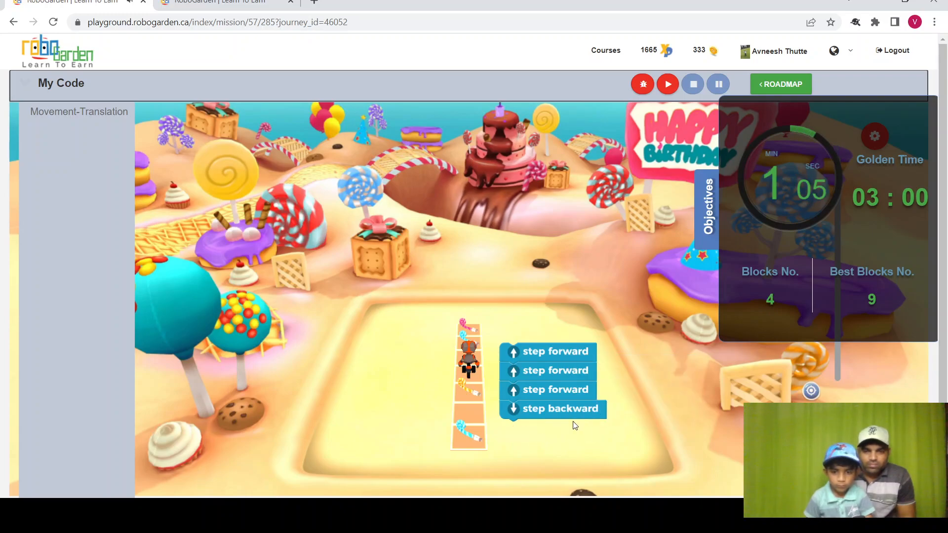
- Duplicate step backward until six backward blocks follow the forwards
right_click(559, 408)
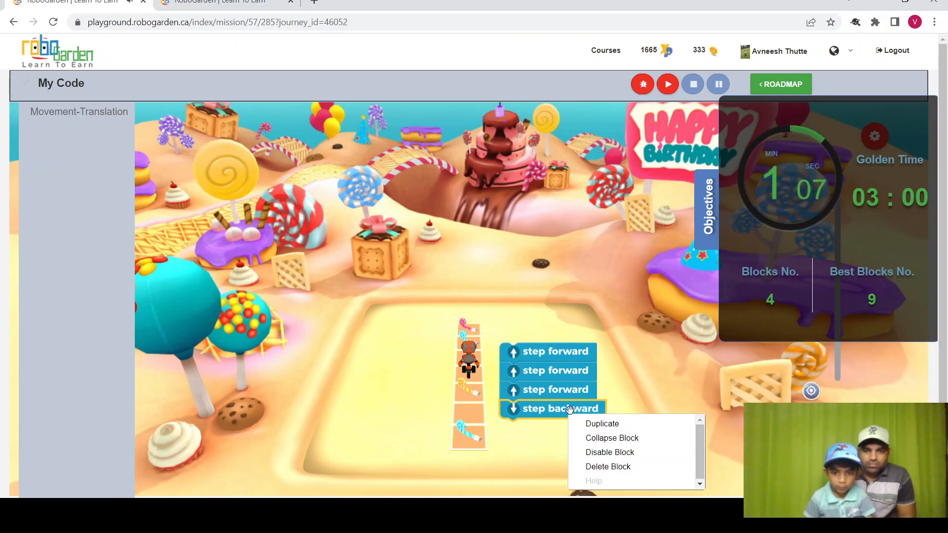
left_click(602, 423)
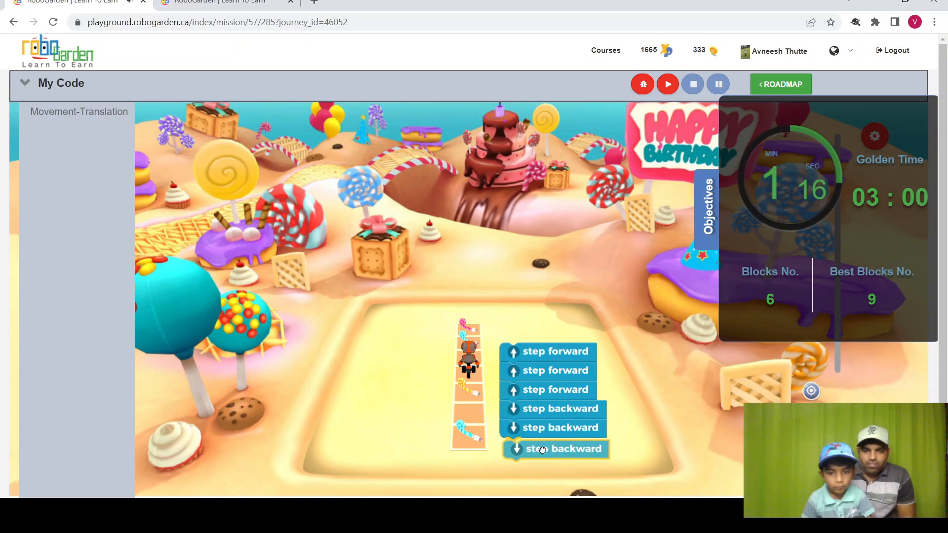
right_click(555, 449)
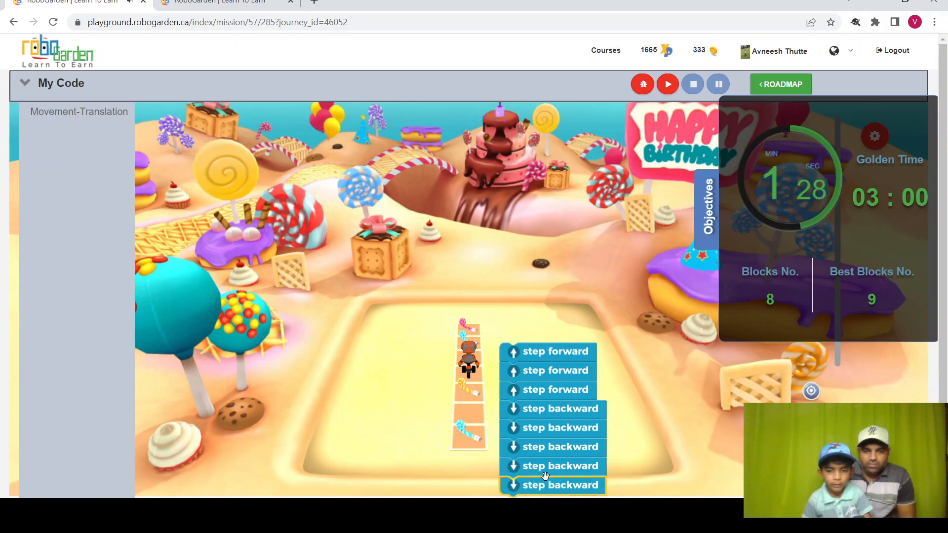
right_click(550, 485)
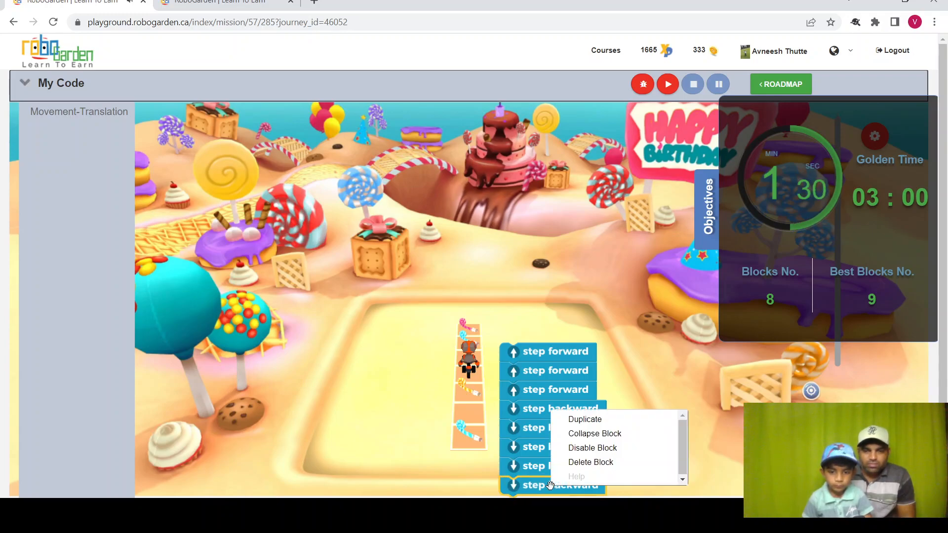
left_click(585, 419)
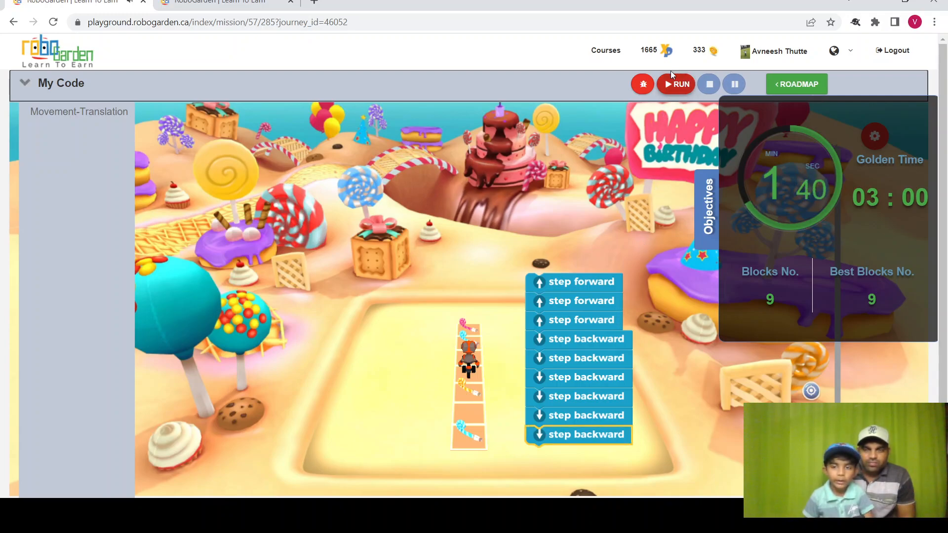
- Run the nine-block program, earning 20 xp, and go back to the birthday roadmap
left_click(675, 84)
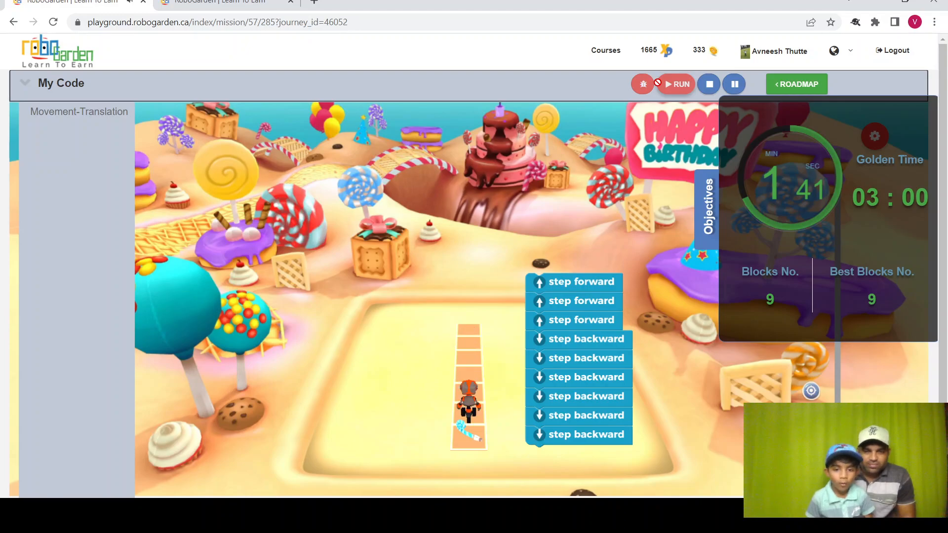
left_click(675, 84)
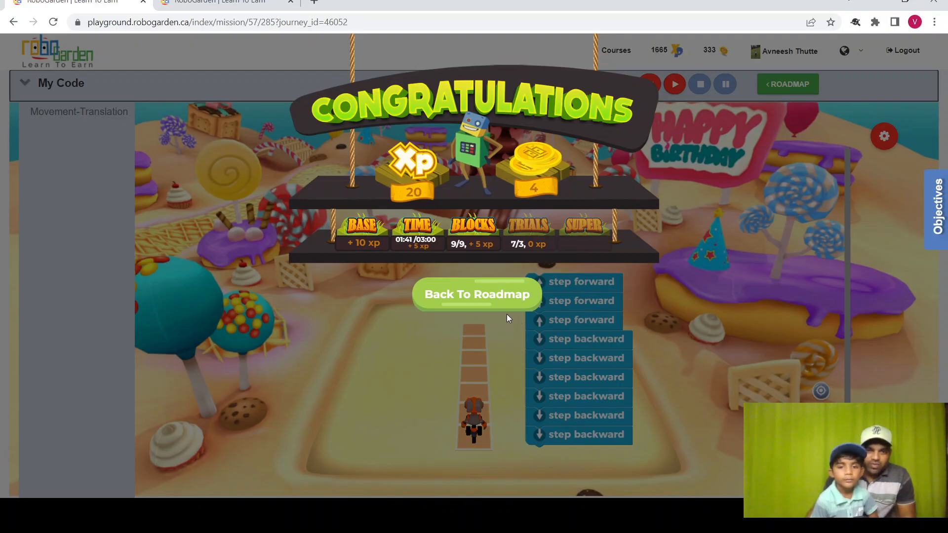
left_click(476, 294)
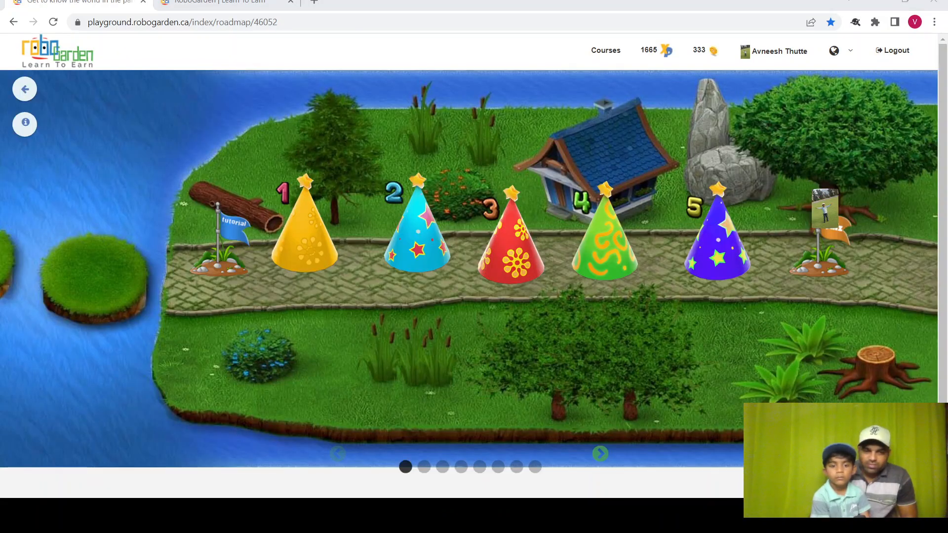
mouse_move(450, 294)
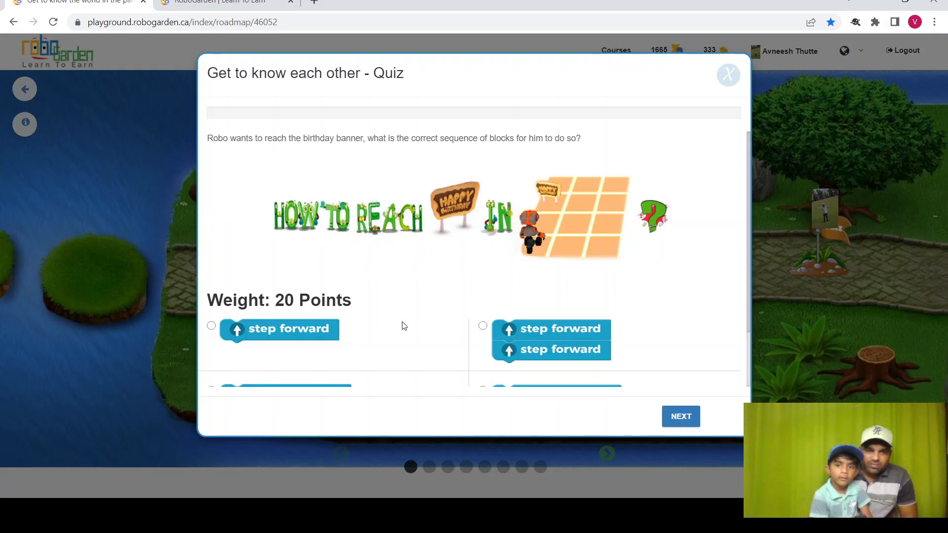
mouse_move(396, 263)
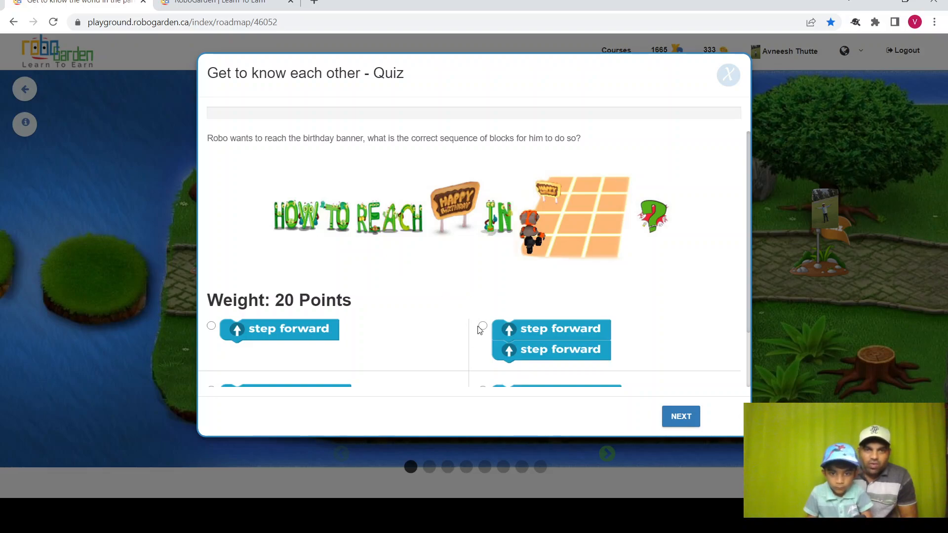
- Answer the first quiz question with the two step-forward option and advance
left_click(482, 325)
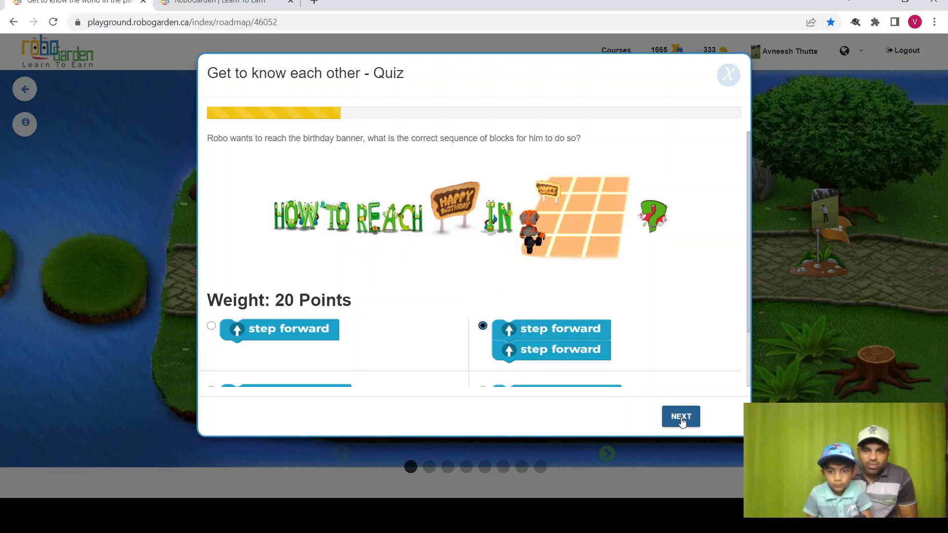
left_click(680, 415)
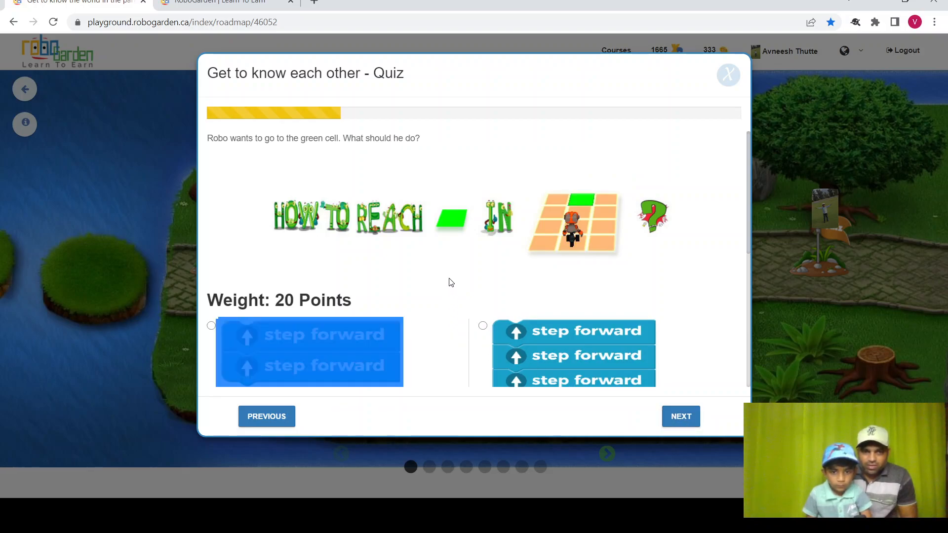
mouse_move(761, 283)
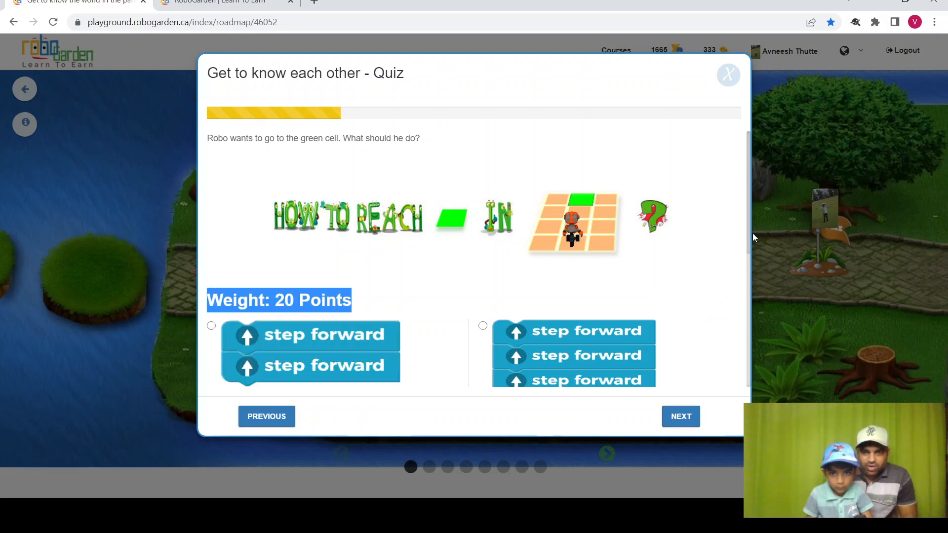
mouse_move(344, 320)
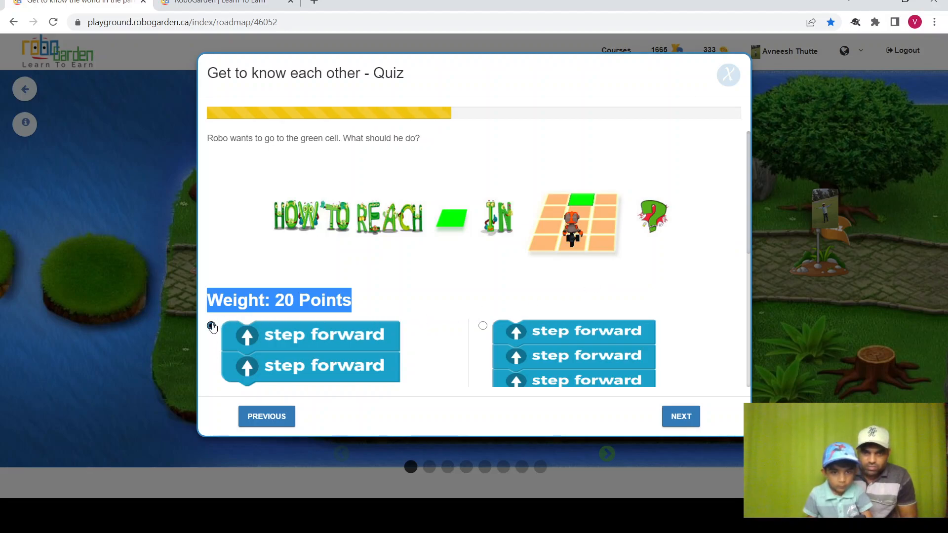
- Answer the green-cell questions with two forward steps, then forward-and-backward blocks
left_click(211, 325)
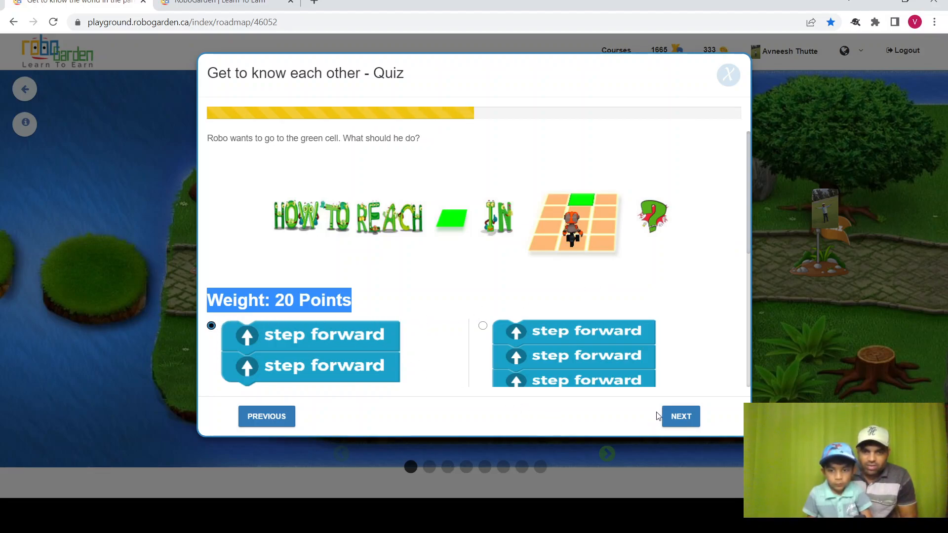
left_click(679, 416)
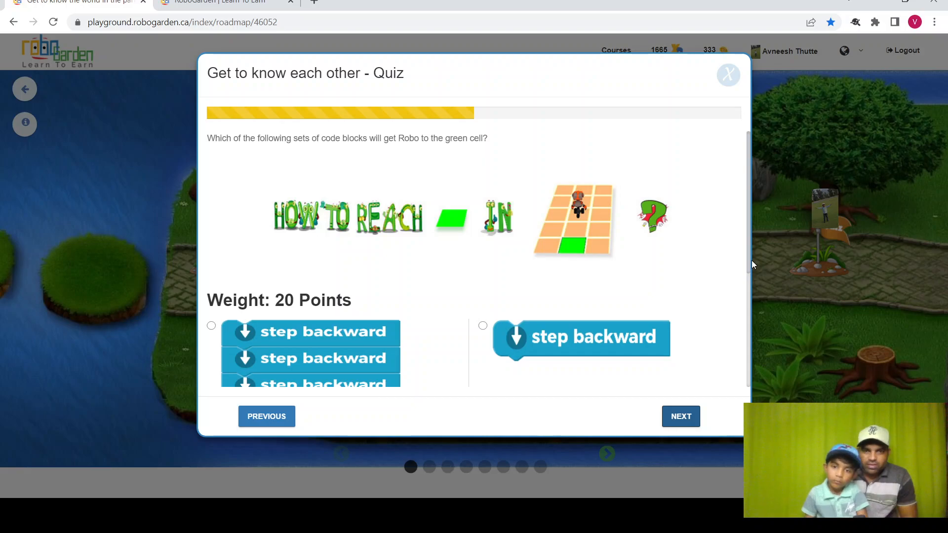
mouse_move(749, 258)
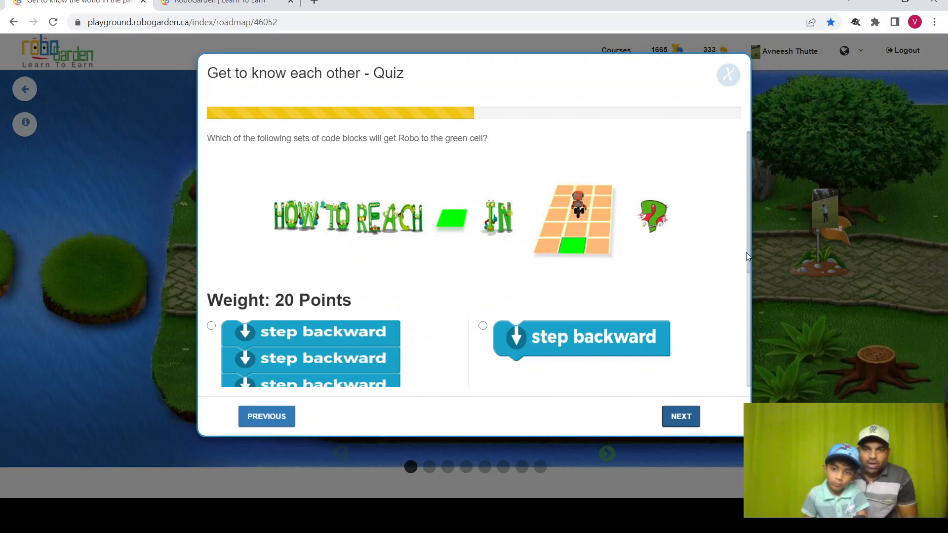
scroll("down", 3)
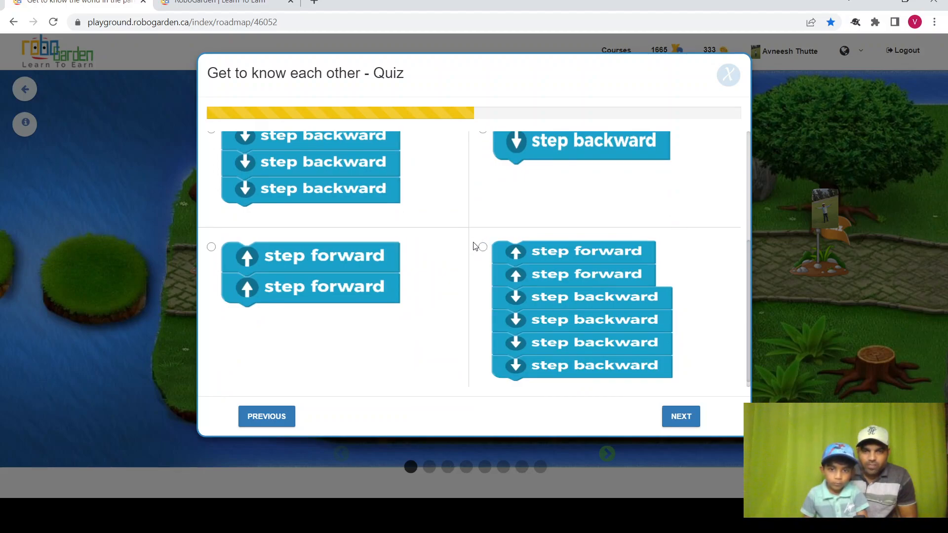
left_click(482, 246)
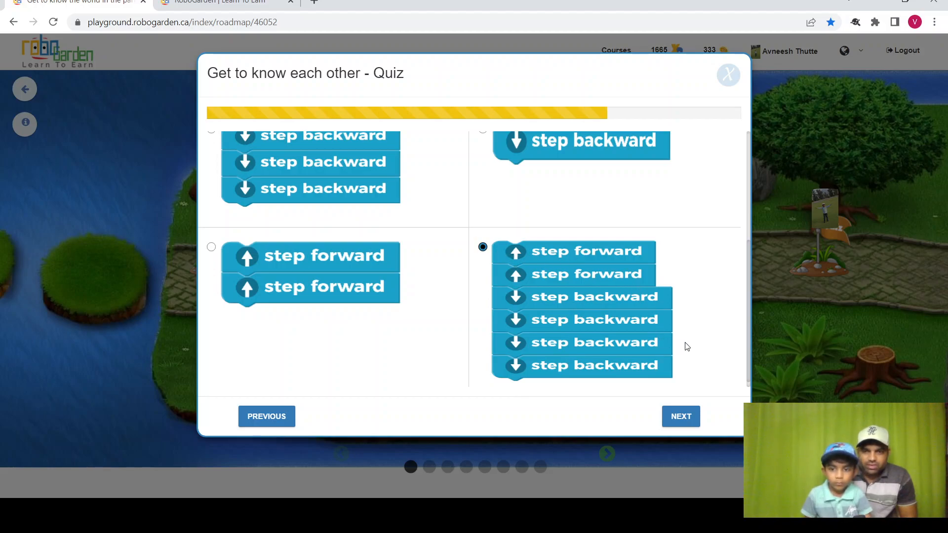
left_click(680, 416)
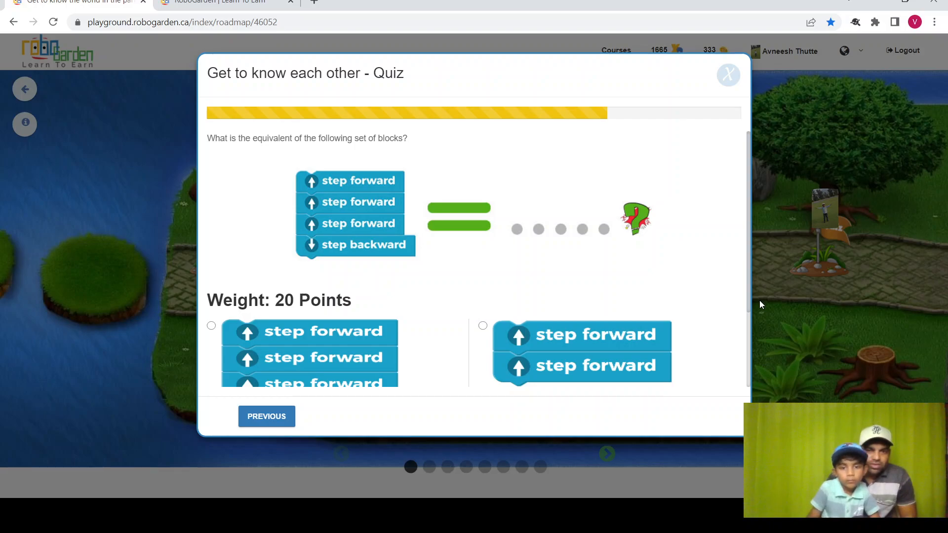
mouse_move(329, 245)
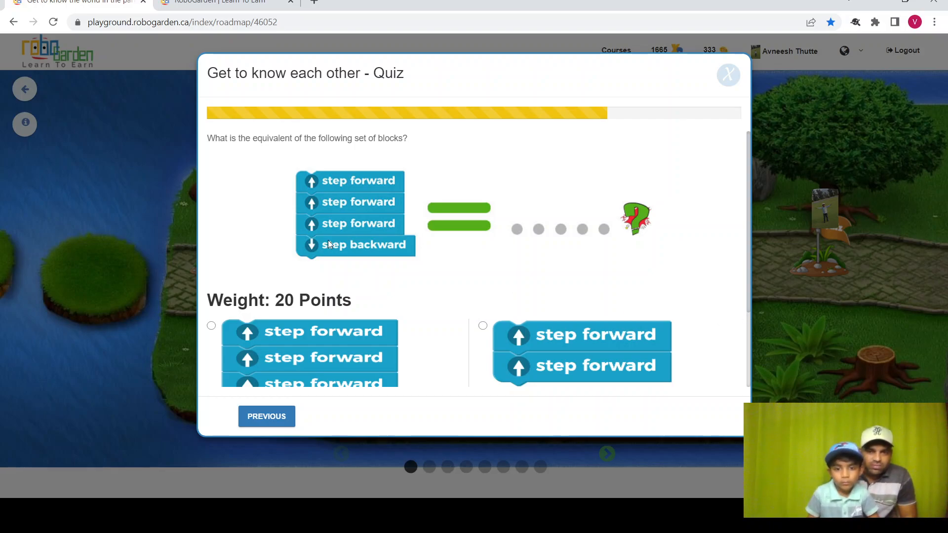
mouse_move(476, 336)
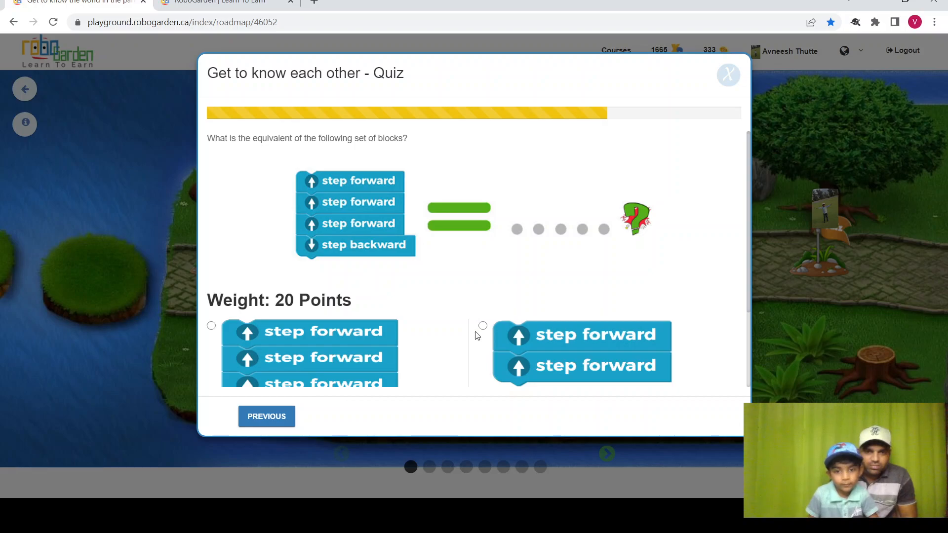
mouse_move(482, 325)
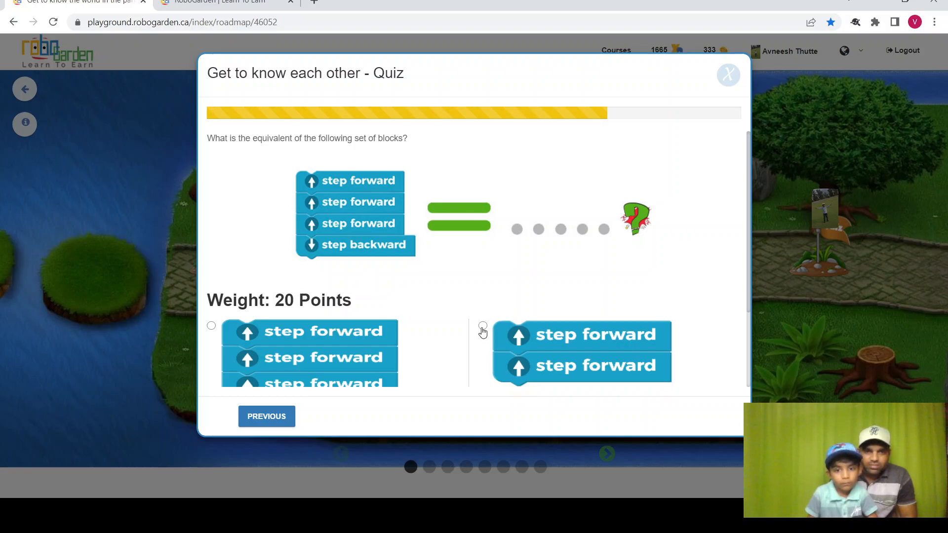
- Pick two forward steps as the four-block equivalent and submit the quiz
left_click(483, 325)
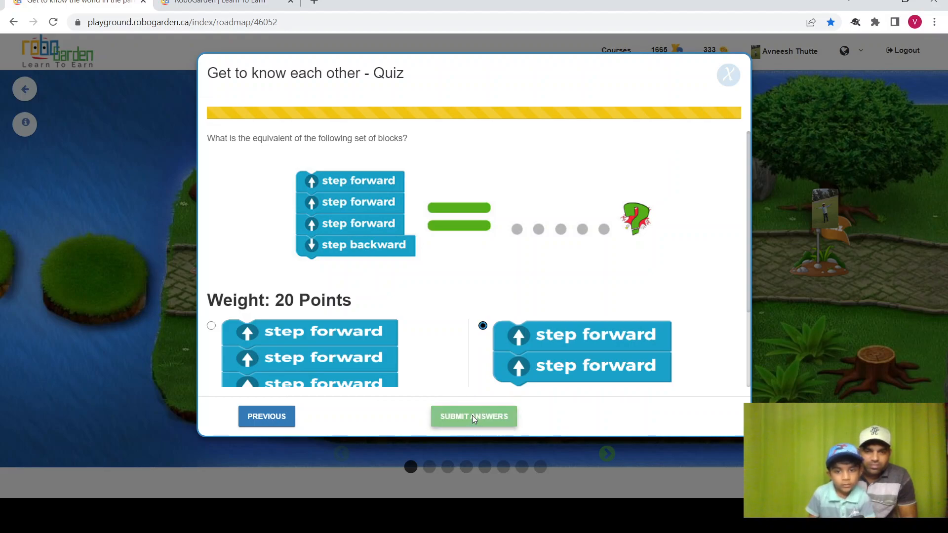
left_click(474, 415)
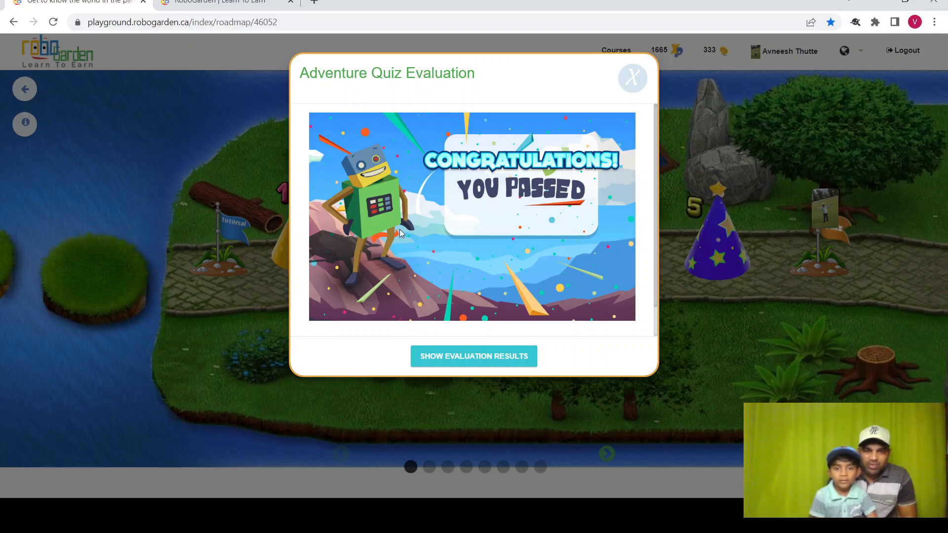
- Show the evaluation results to display the Adventure 1 completion certificate
left_click(473, 356)
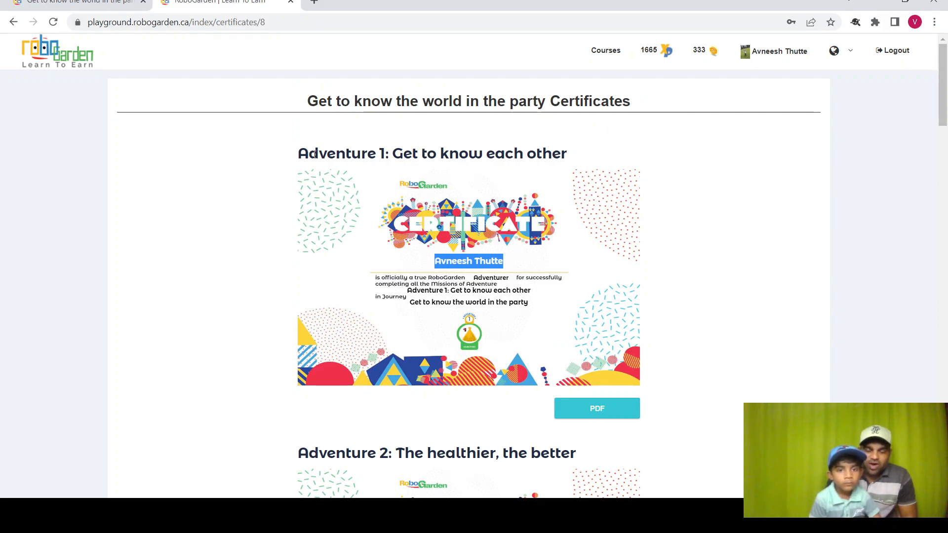
mouse_move(331, 170)
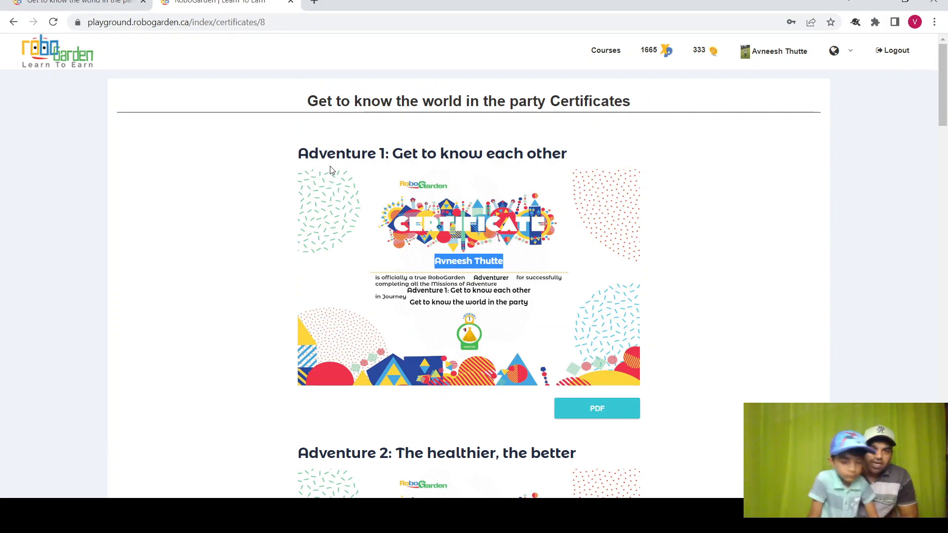